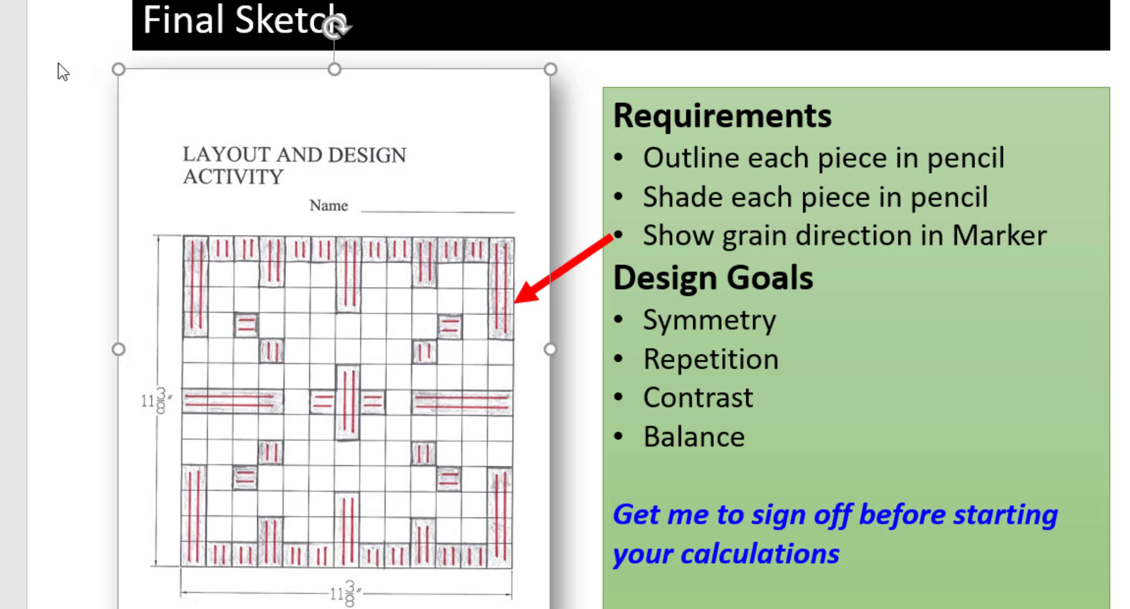
mouse_move(189, 304)
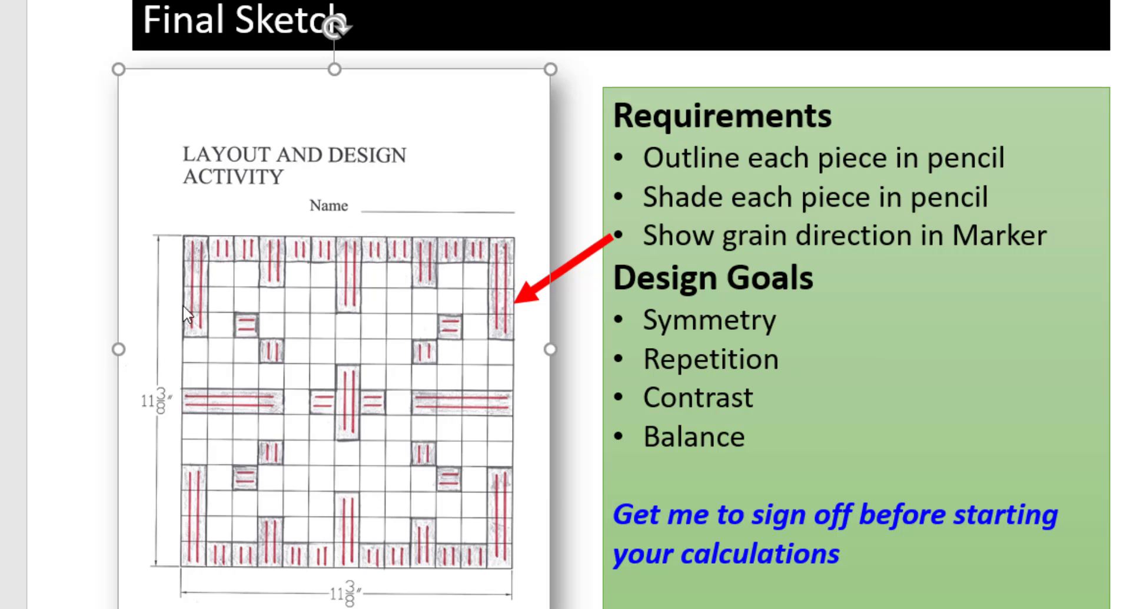
mouse_move(206, 343)
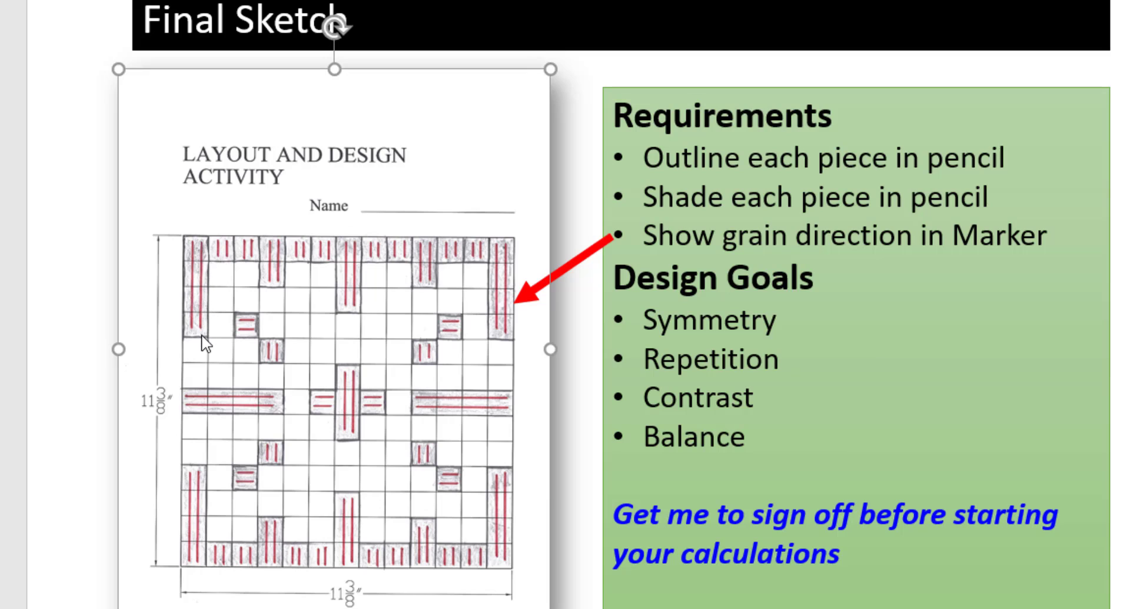
mouse_move(200, 340)
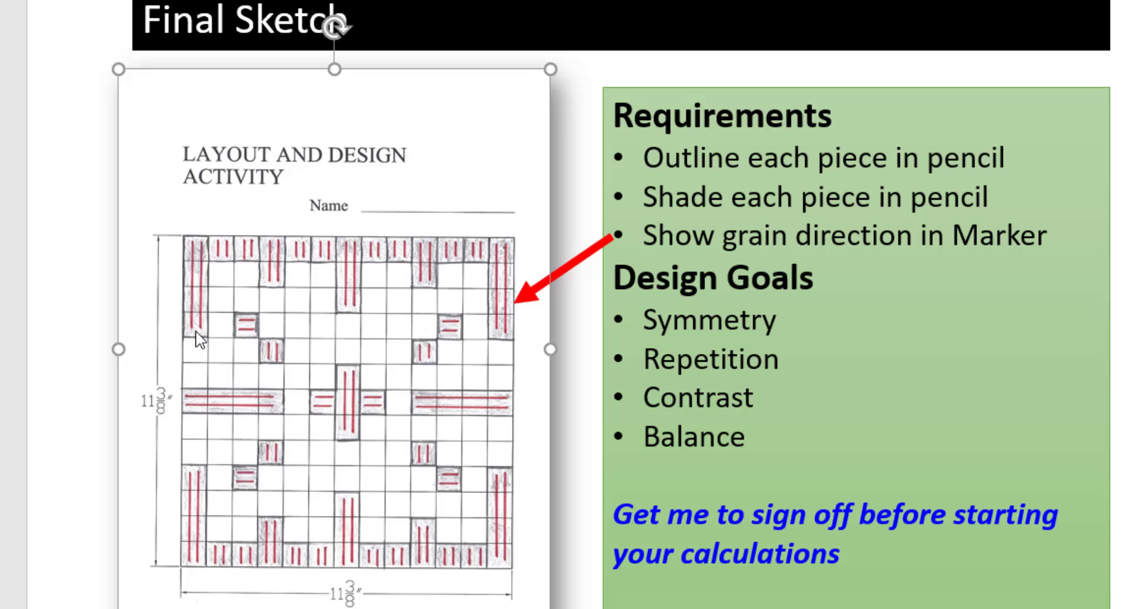
mouse_move(261, 225)
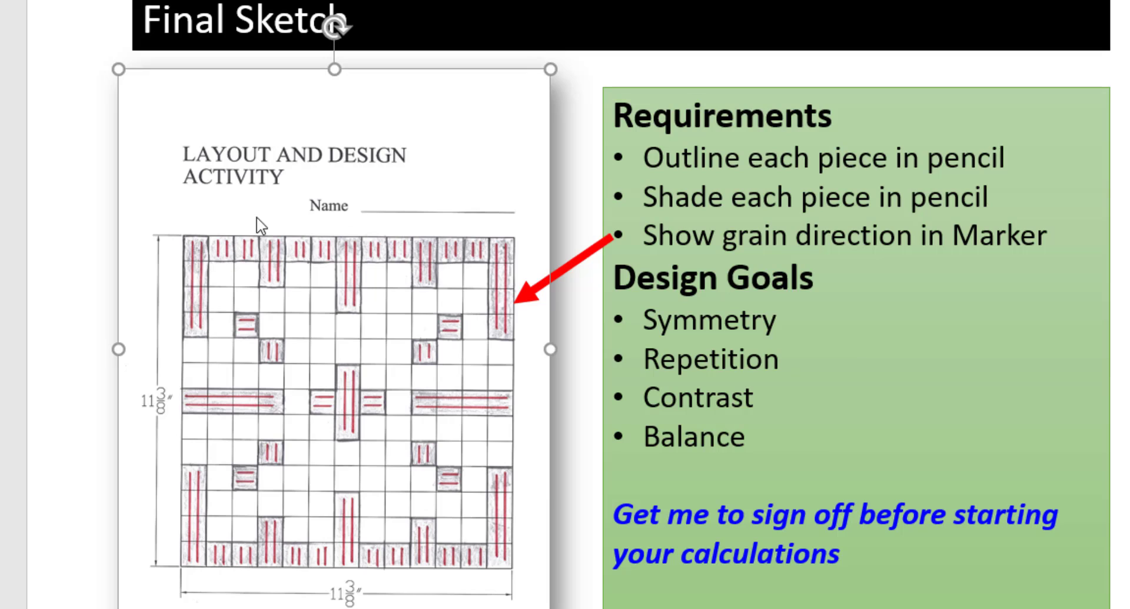
mouse_move(263, 259)
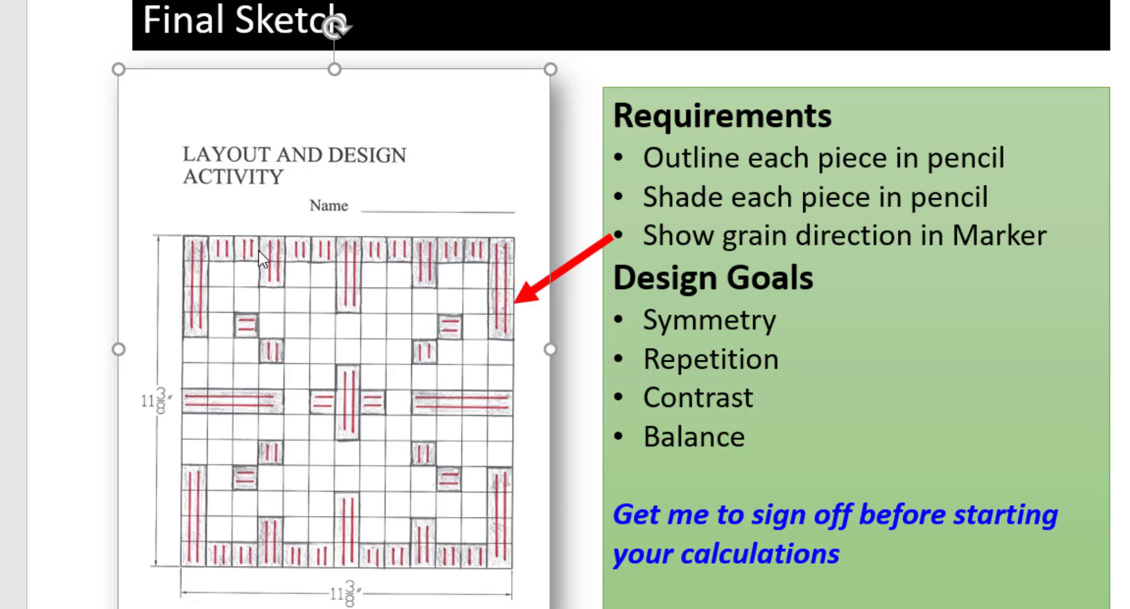
mouse_move(274, 292)
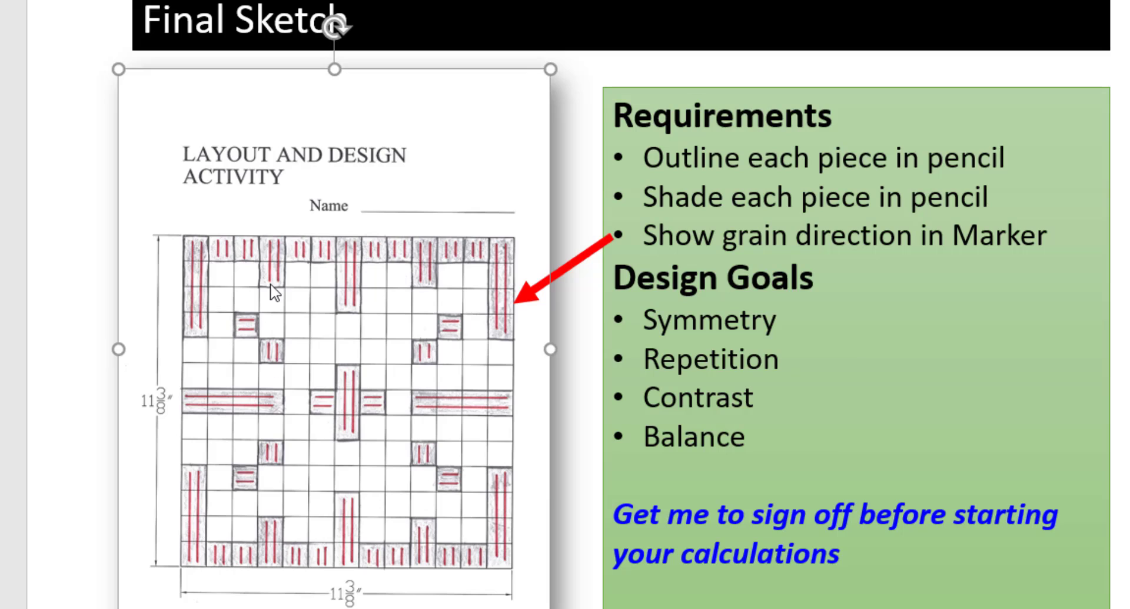
mouse_move(276, 292)
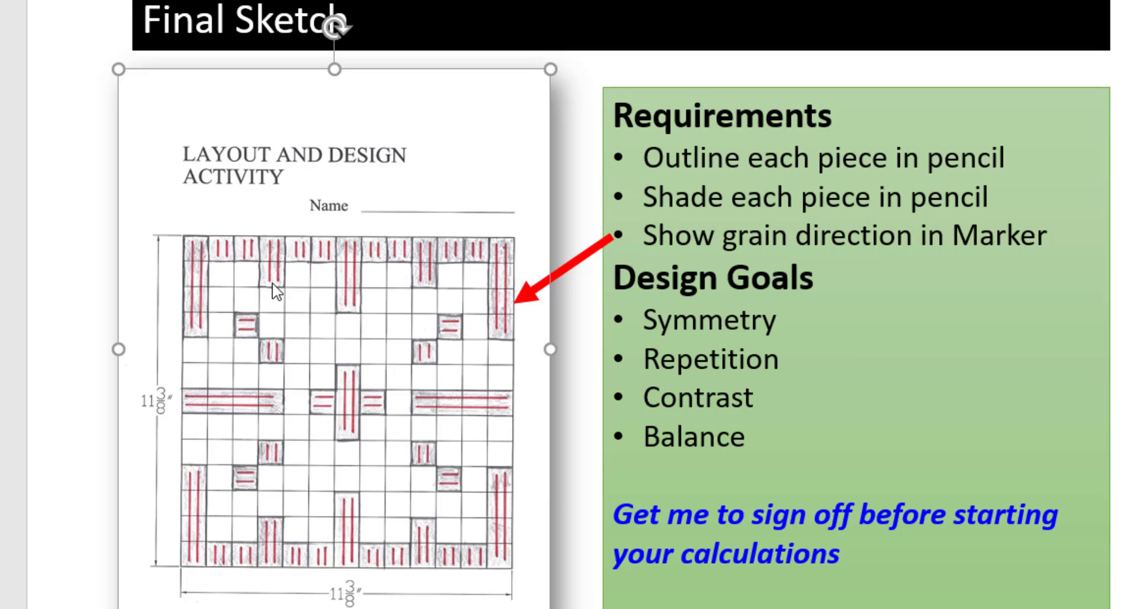
mouse_move(283, 209)
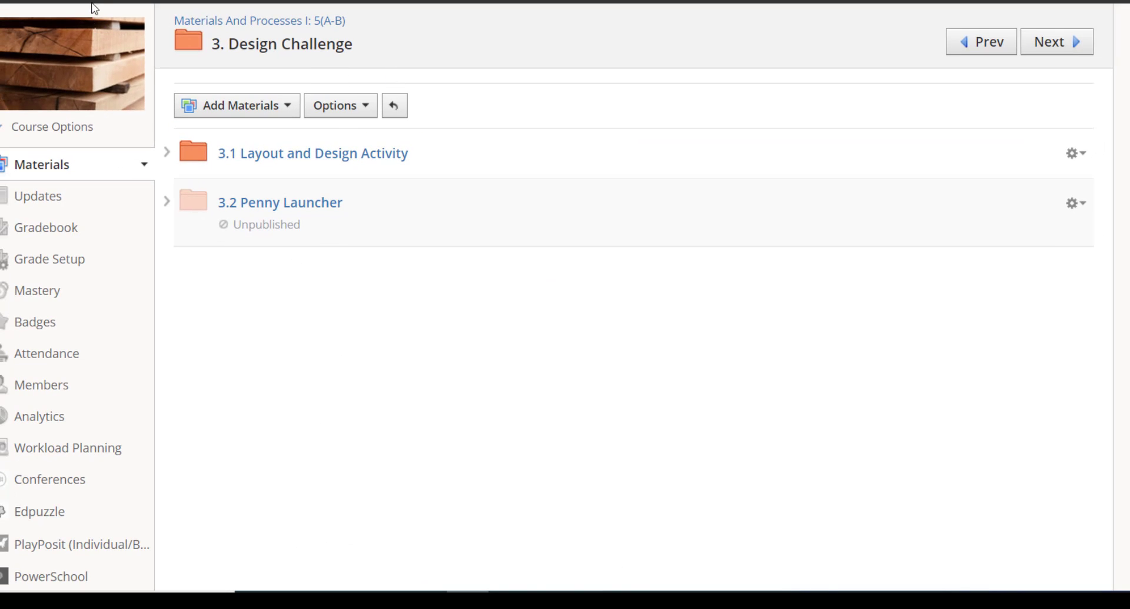
mouse_move(212, 58)
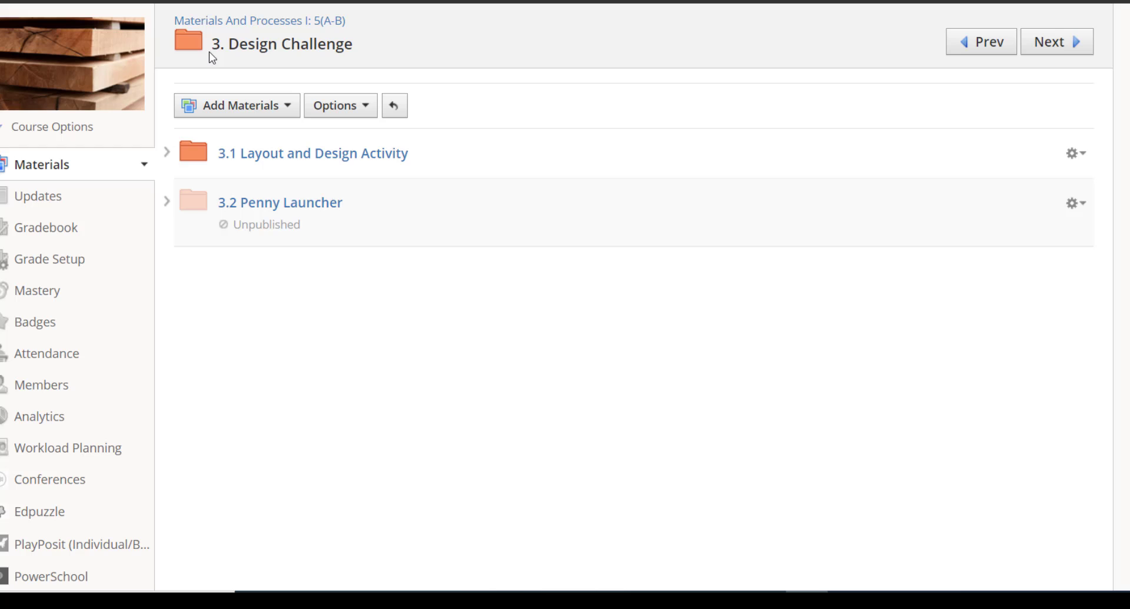
mouse_move(312, 153)
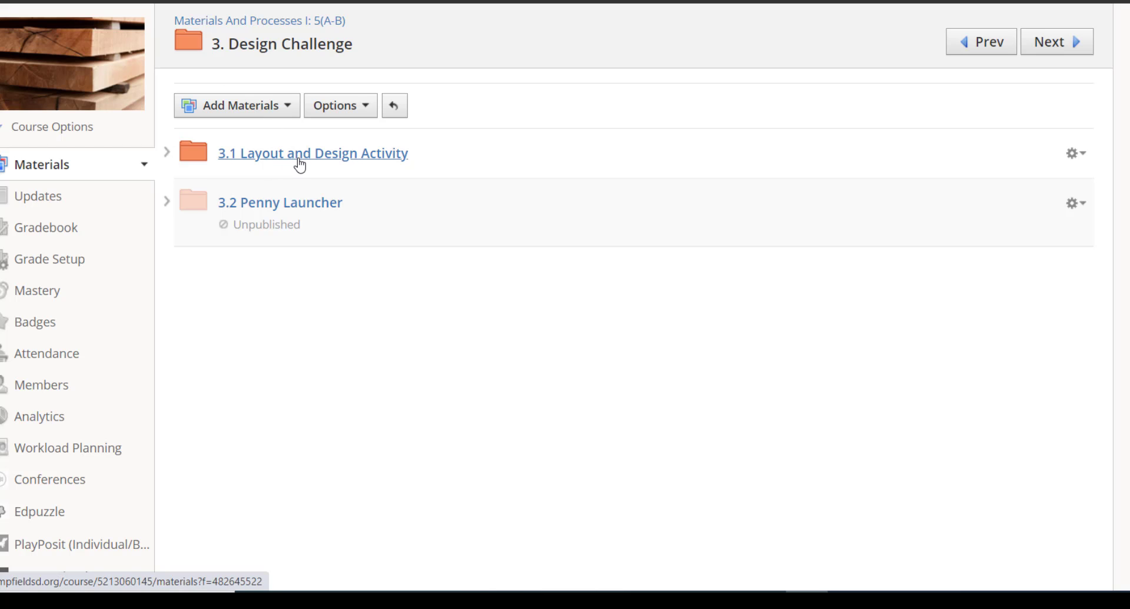
Step: Open Layout and Design Activity > Corel Drawing and download the 2021 student template .cdr
click(312, 154)
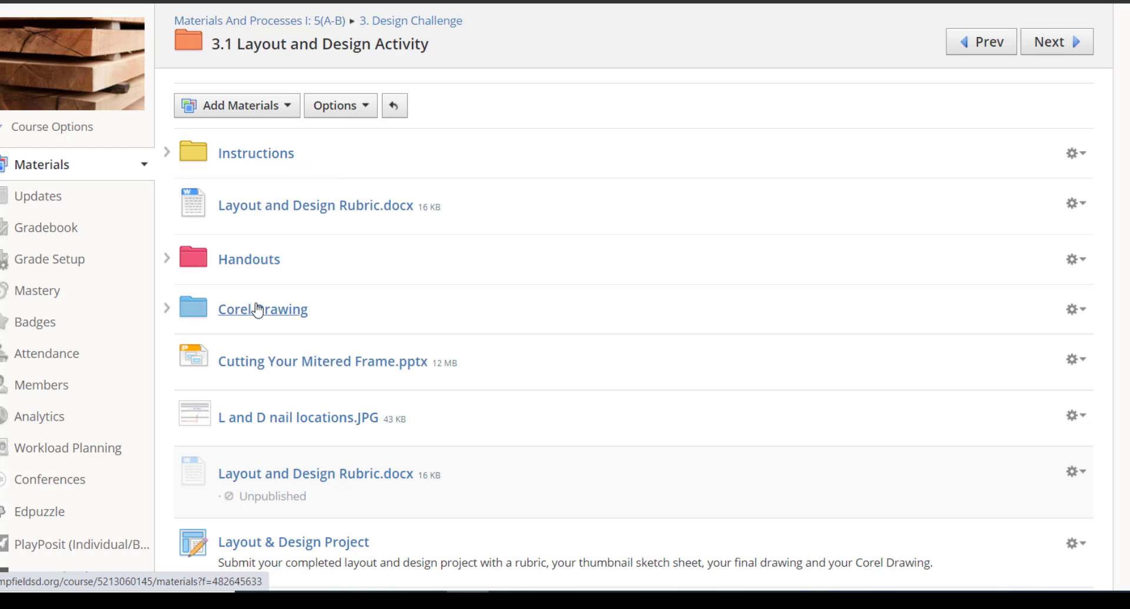
click(263, 308)
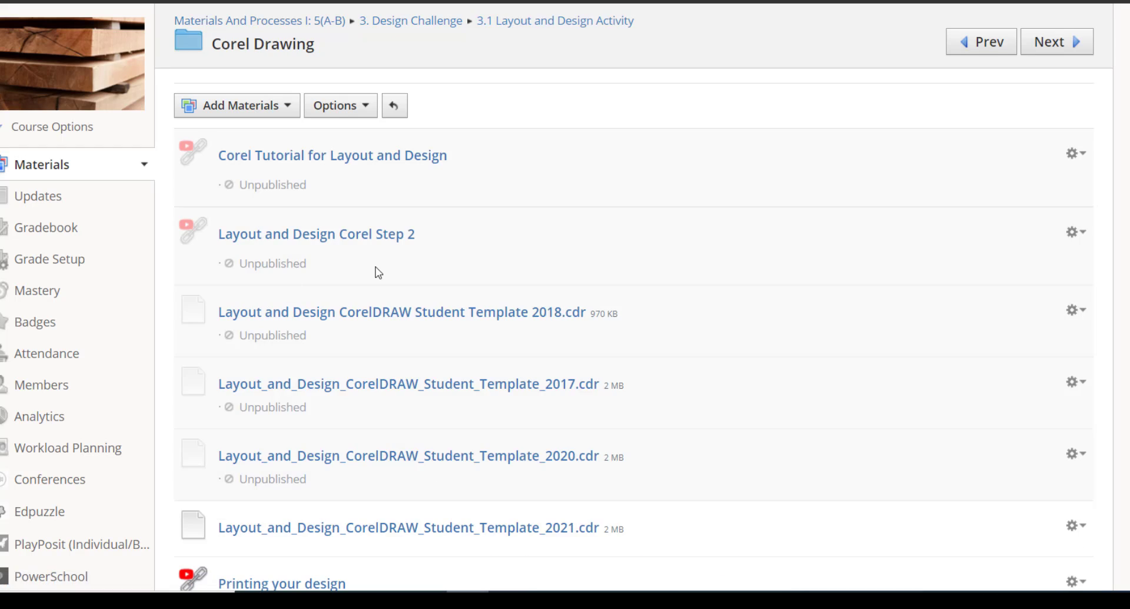
scroll(down, 3)
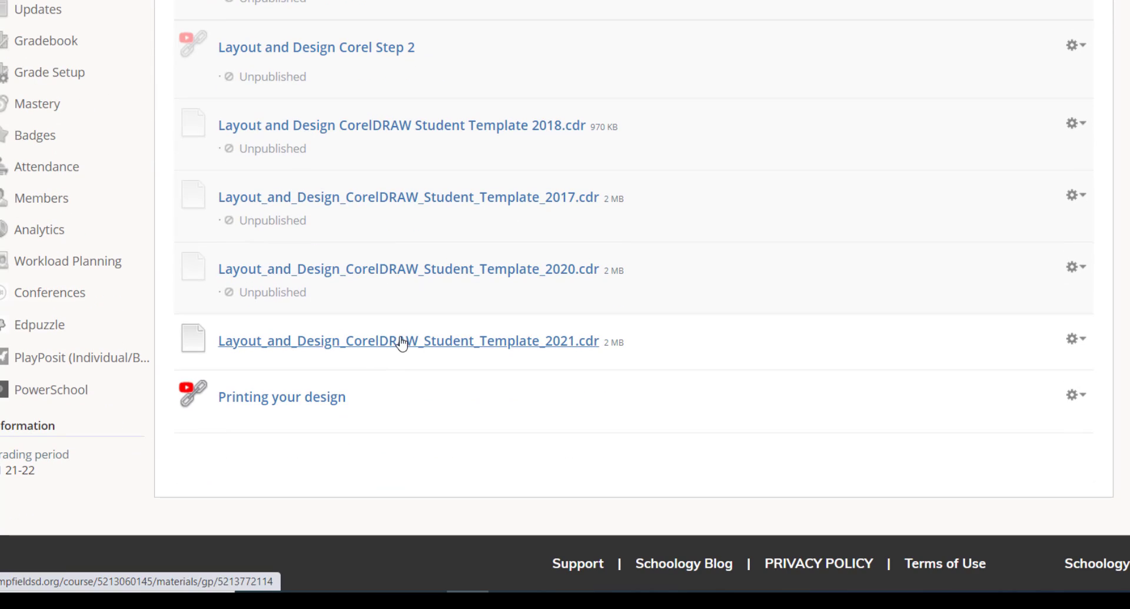
click(408, 341)
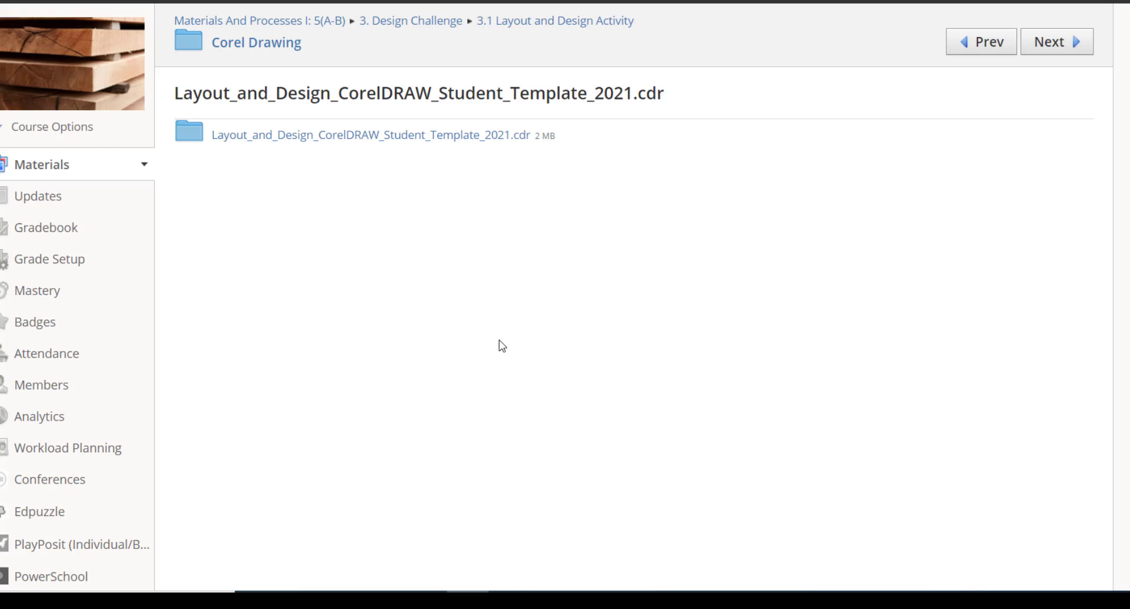
click(370, 135)
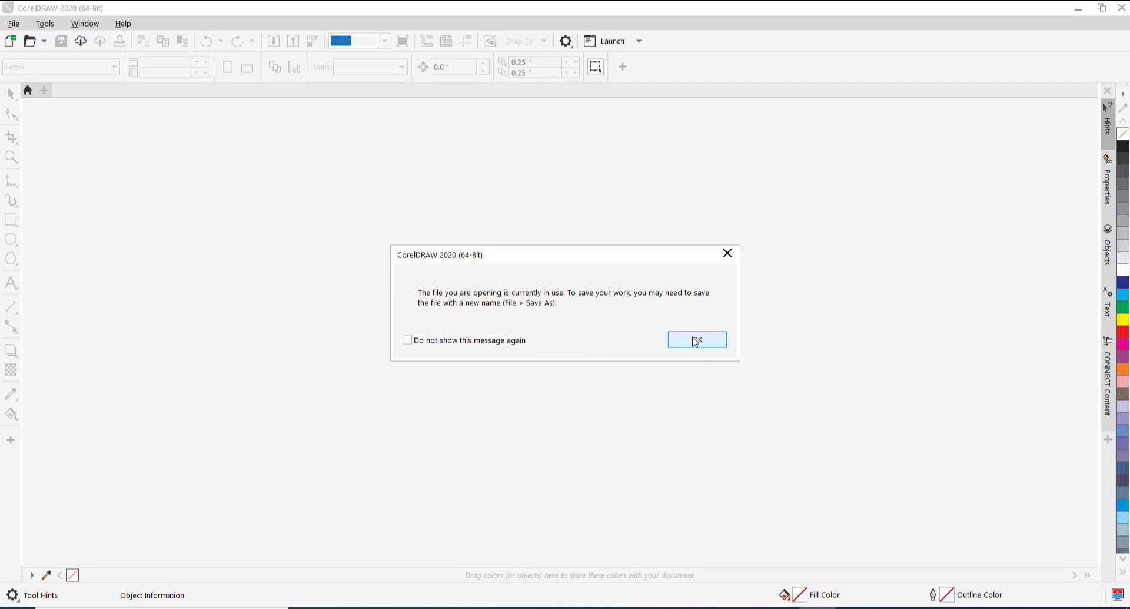
Step: Dismiss the file-in-use warning and scroll through the yellow grid and wood-grain tiles
click(696, 340)
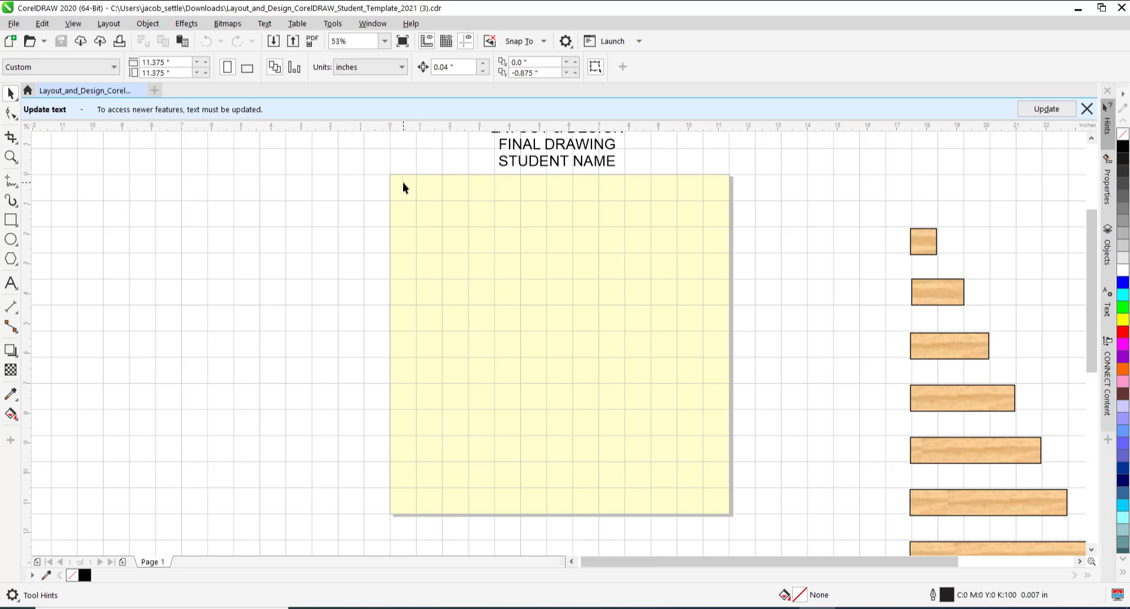
mouse_move(696, 185)
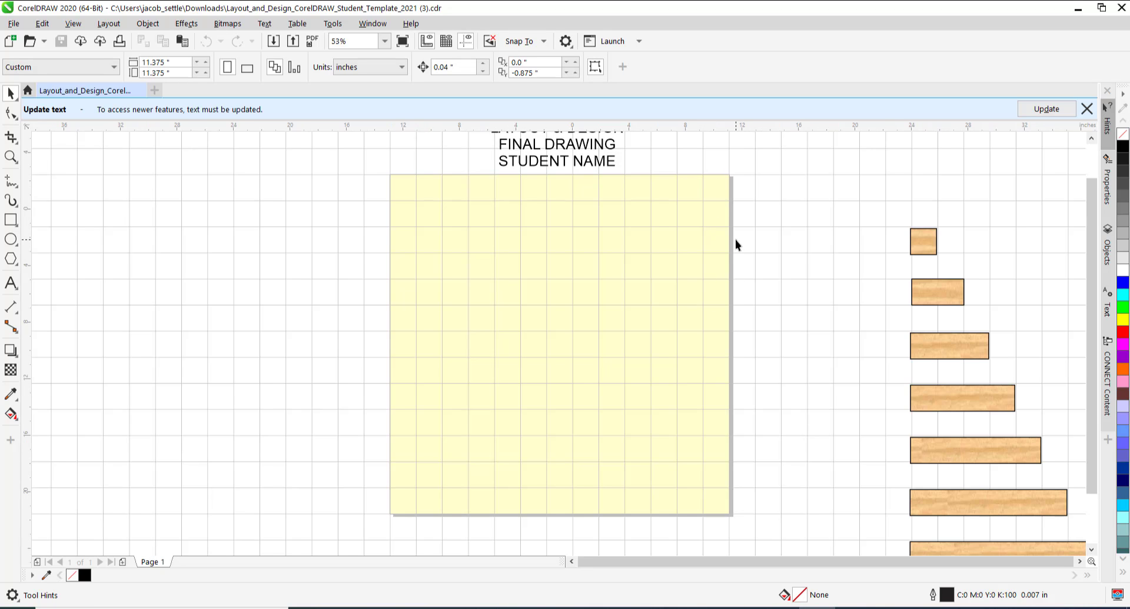
scroll(down, 3)
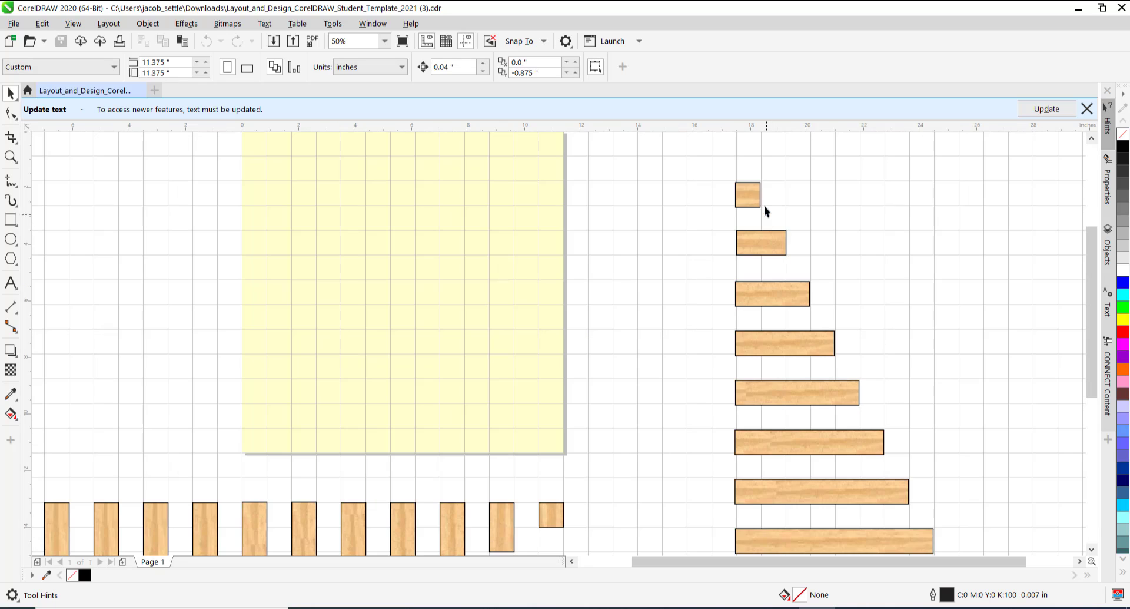
scroll(down, 3)
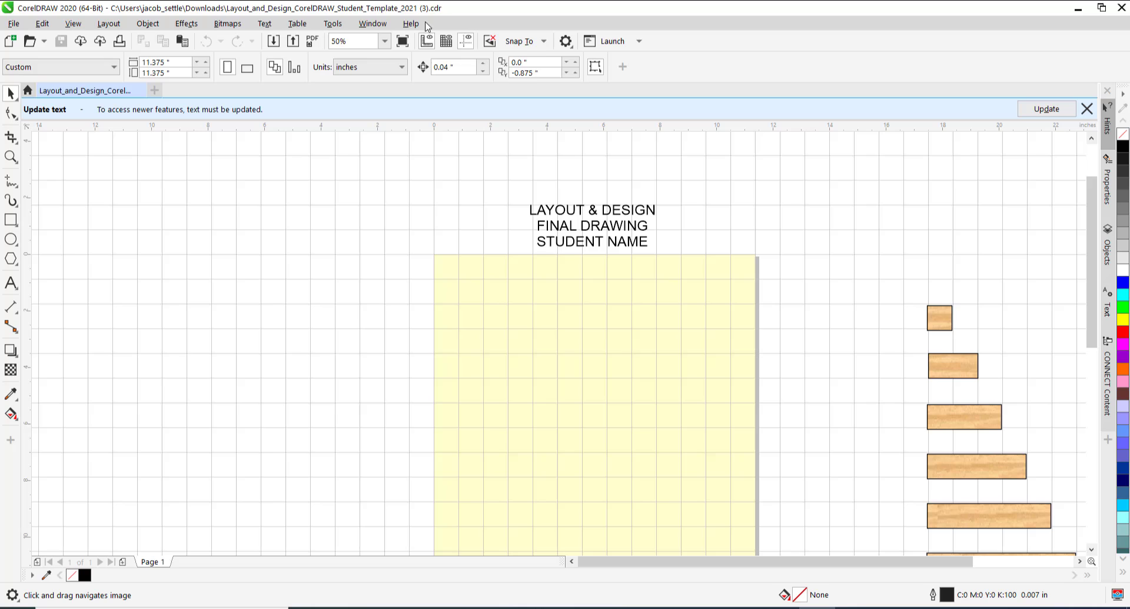
mouse_move(226, 16)
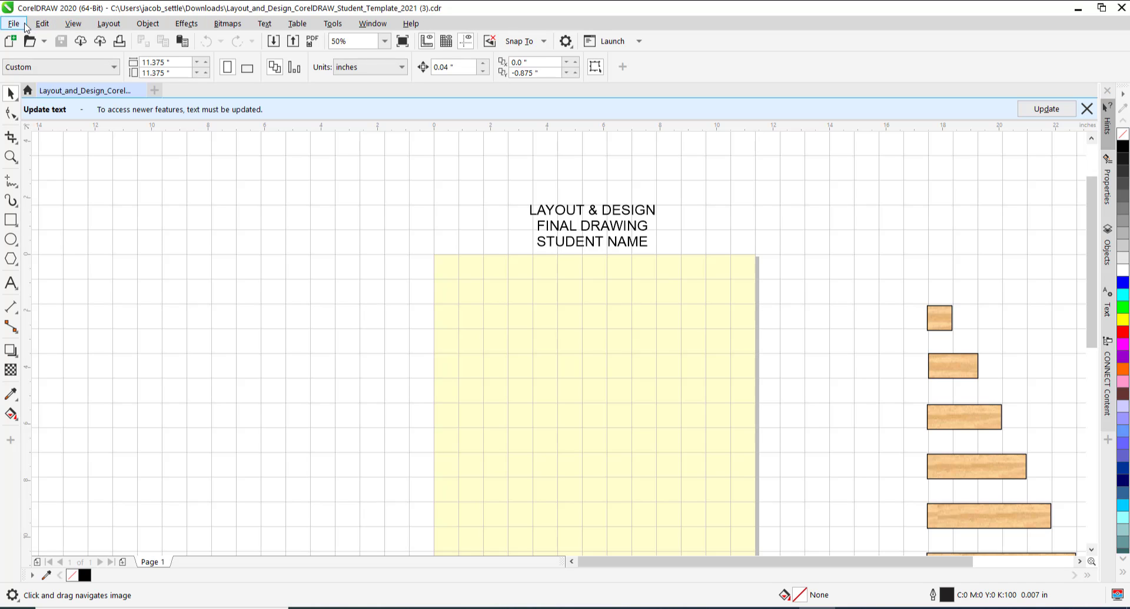
Step: Save the template as 'Layout_and_Design_Your Name' in OneDrive Classes > Materials
click(12, 23)
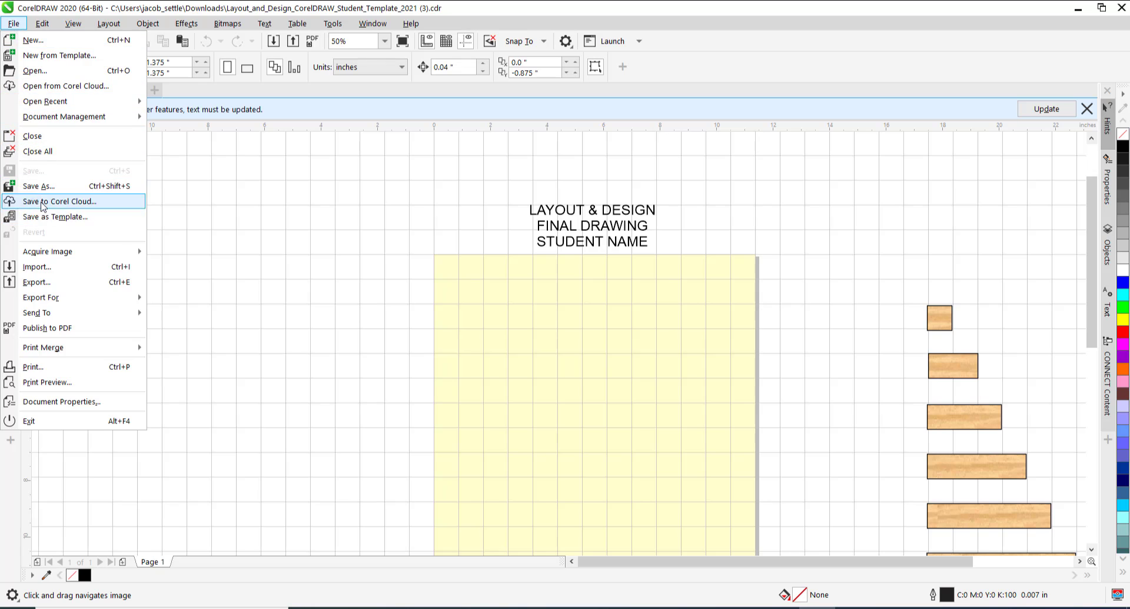
click(39, 186)
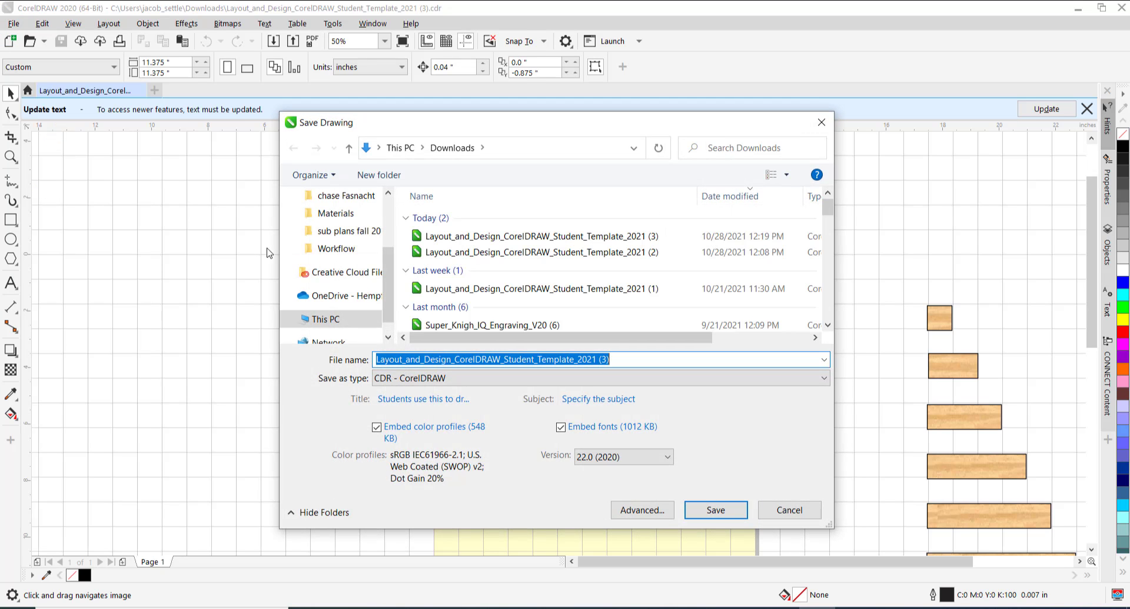
click(335, 295)
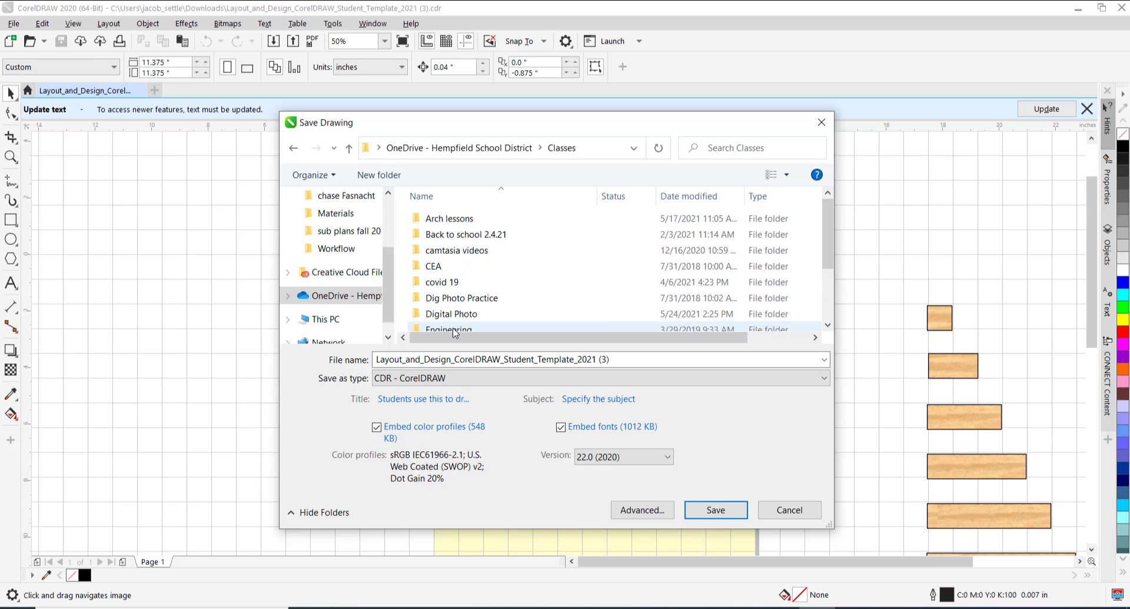
double_click(336, 213)
text(Layout_and_Design_Se)
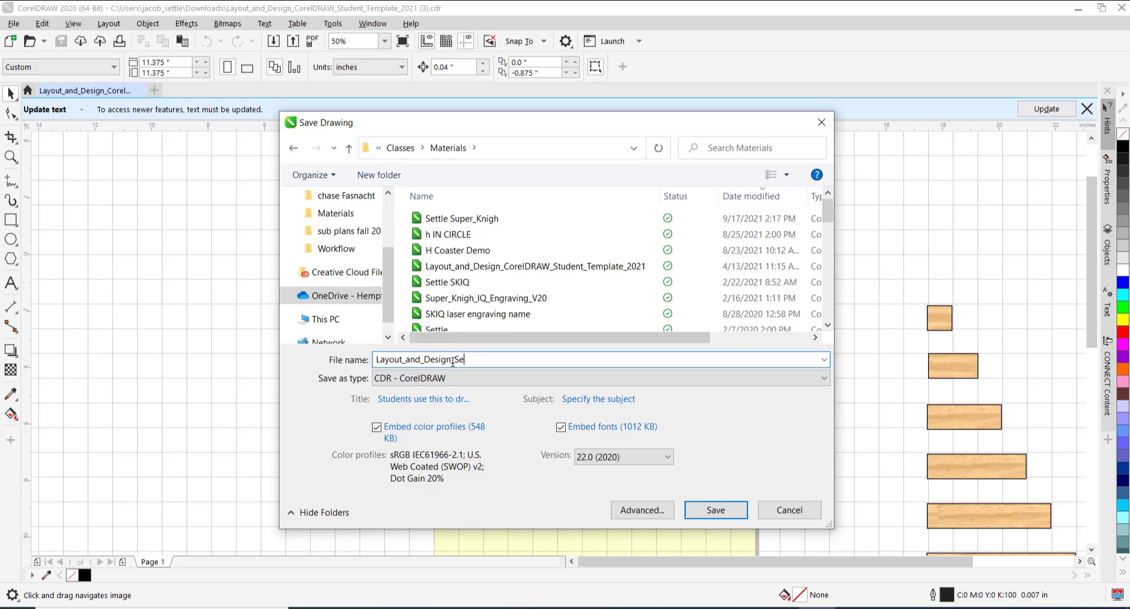
text(ttle)
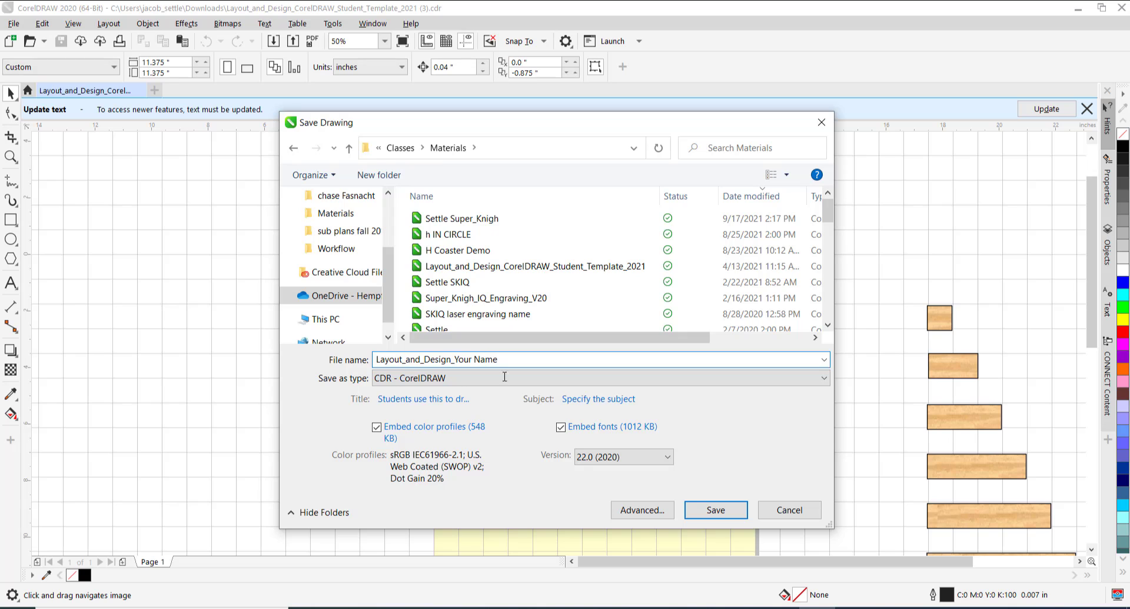
click(714, 509)
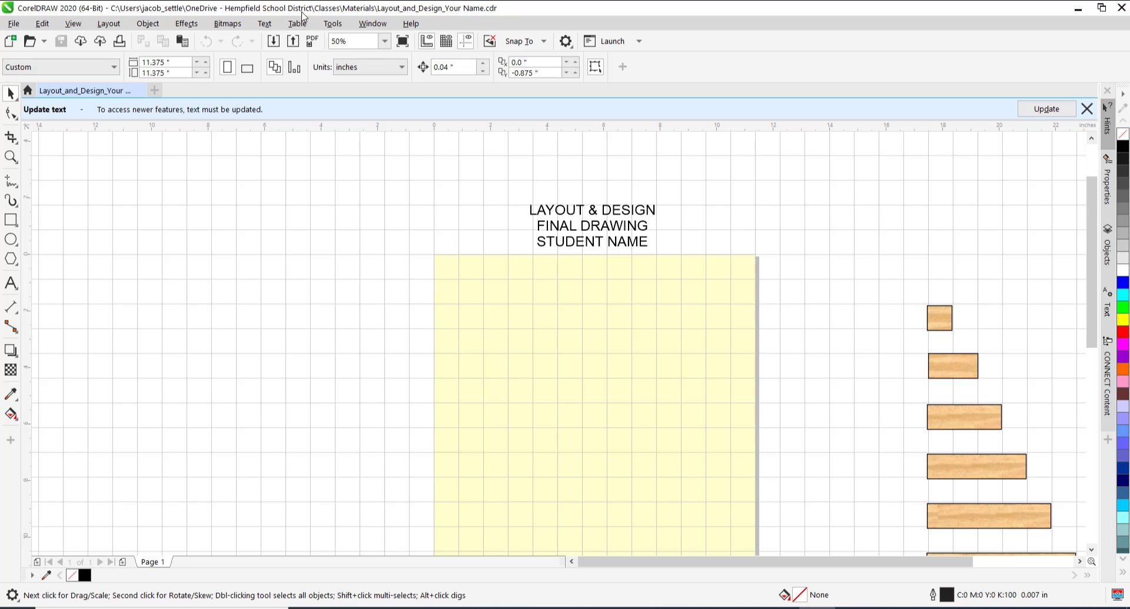
mouse_move(596, 291)
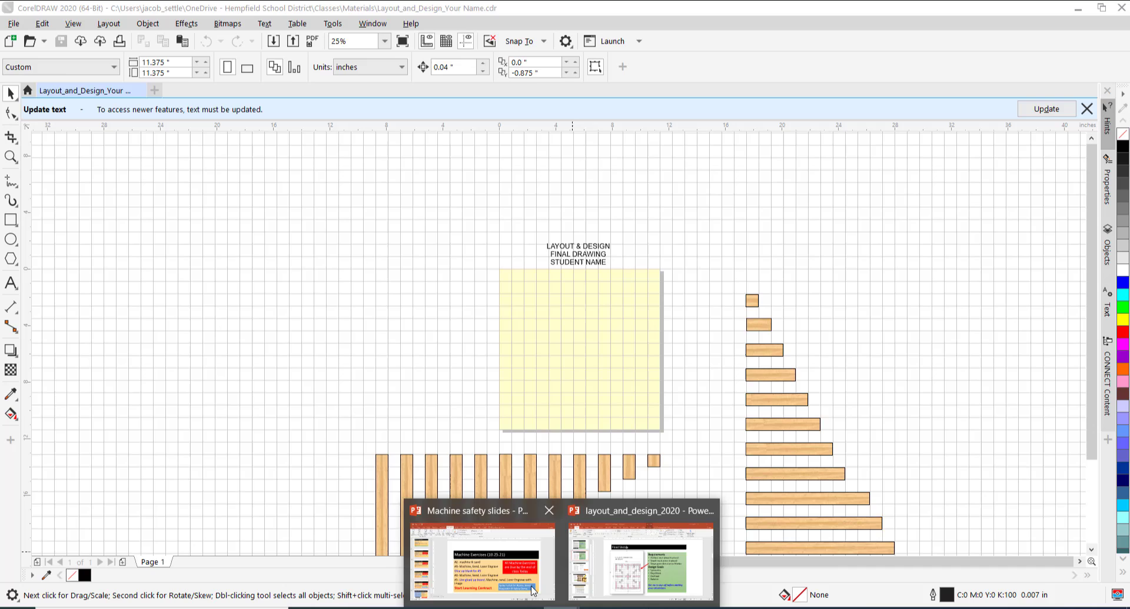
click(639, 563)
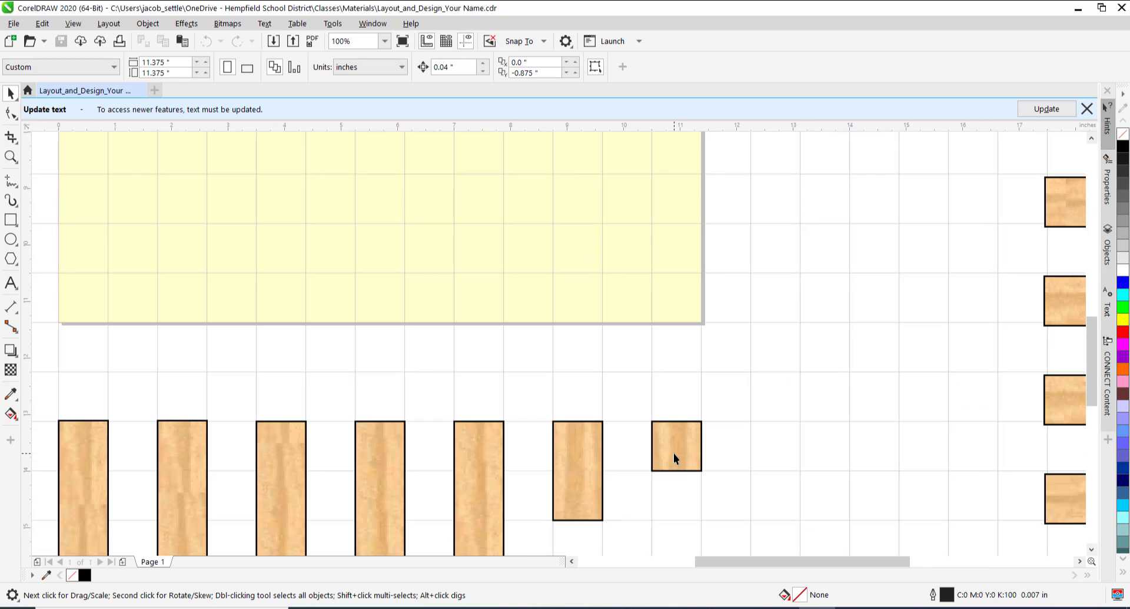
Step: Select the smallest 0.875-inch square wood-grain tile
click(677, 446)
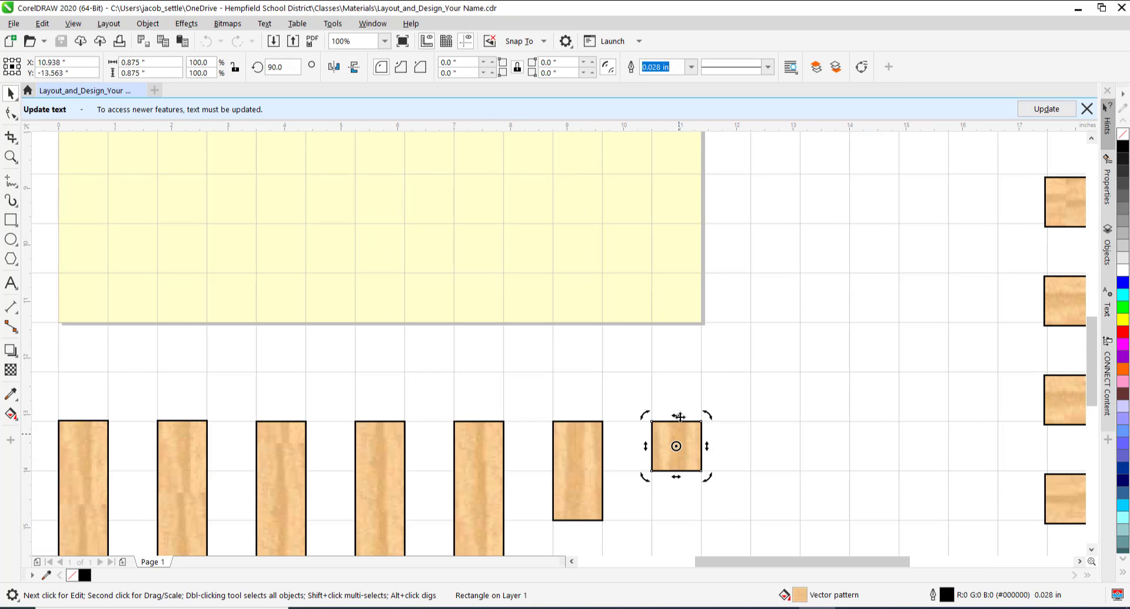
mouse_move(692, 361)
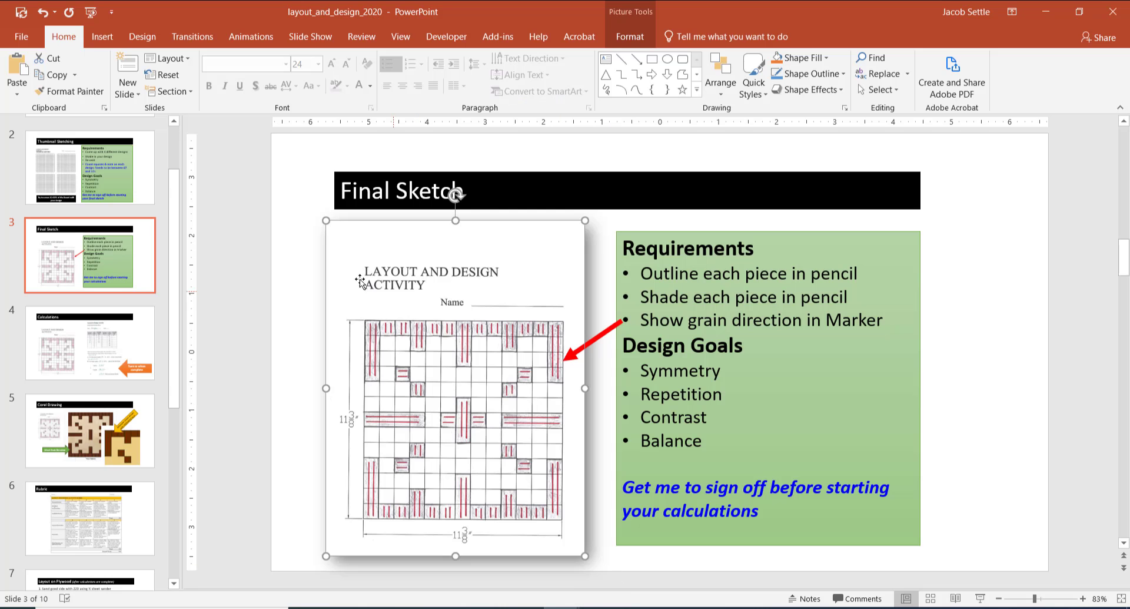
mouse_move(529, 333)
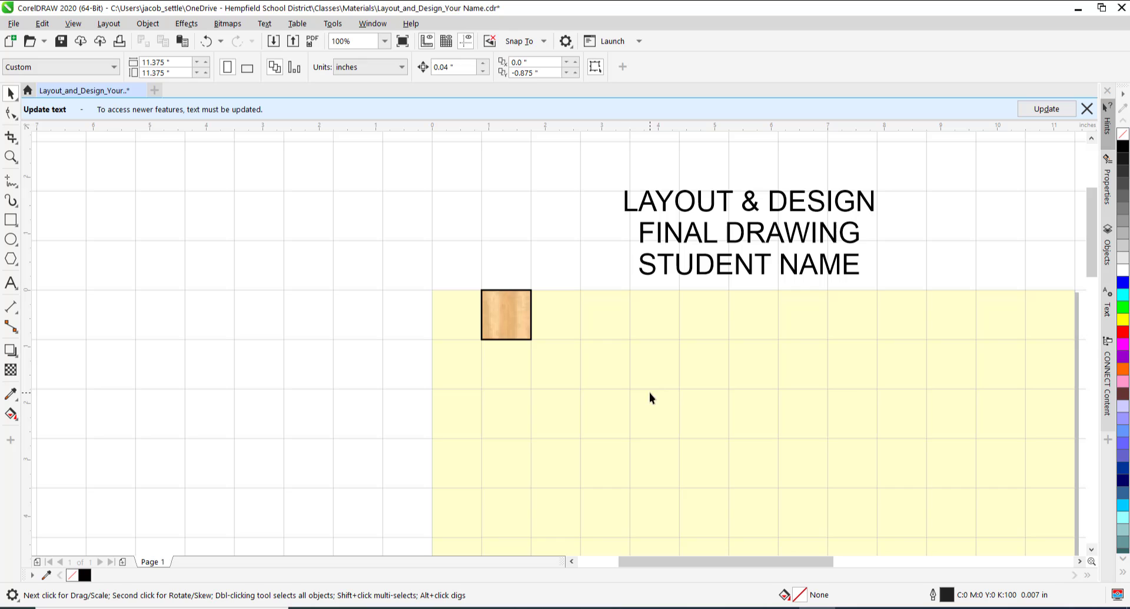
Step: Set duplicate distance to X 0.875, Y 0 and lay square tile pairs along the top row
click(537, 73)
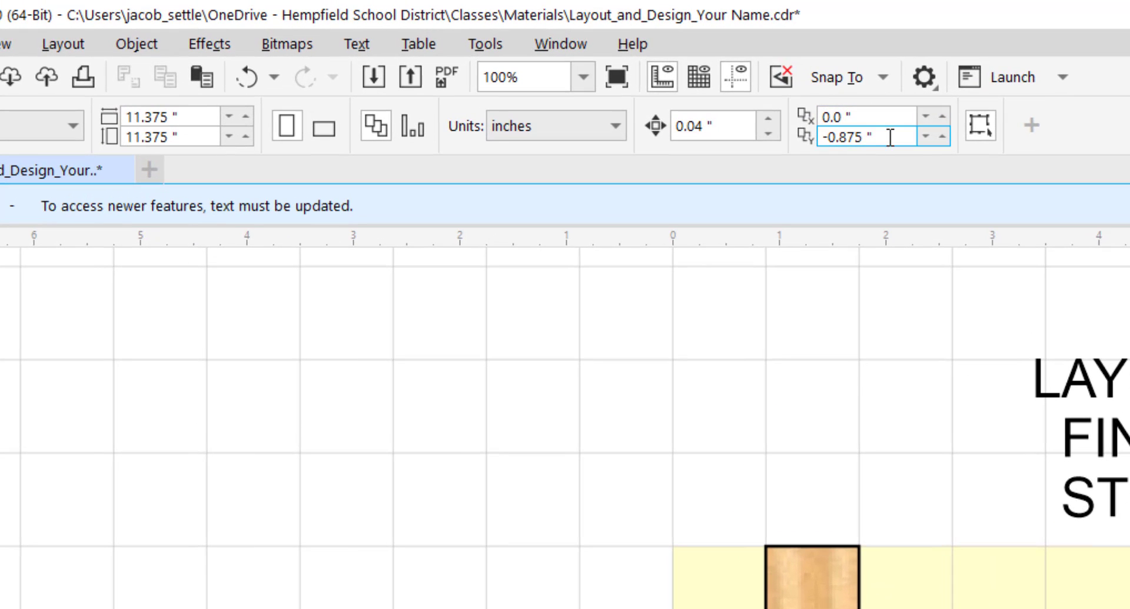
click(857, 115)
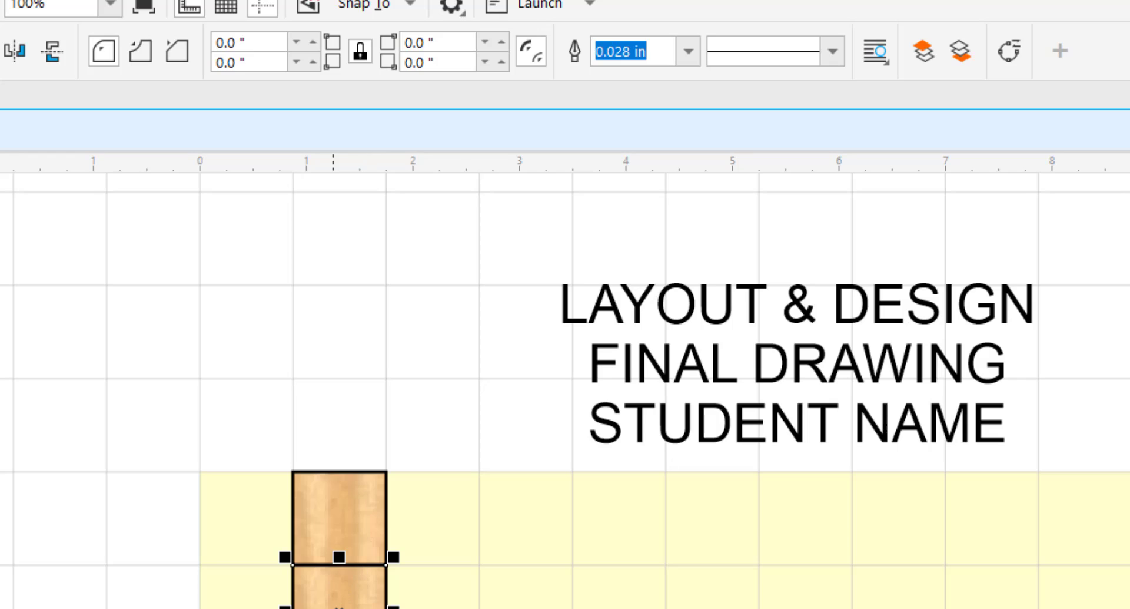
mouse_move(304, 589)
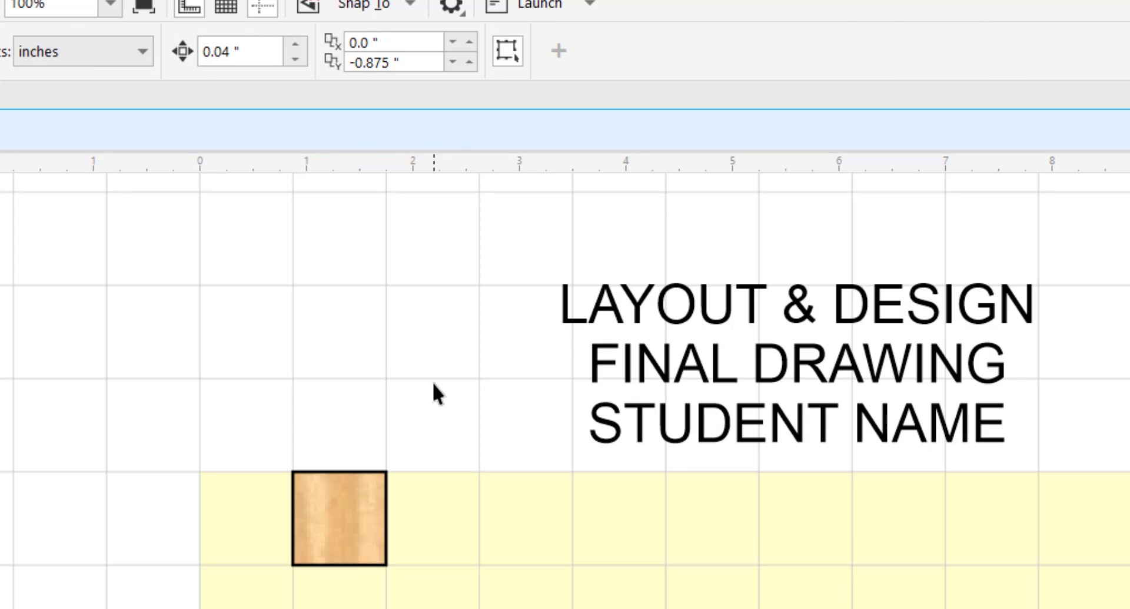
mouse_move(346, 519)
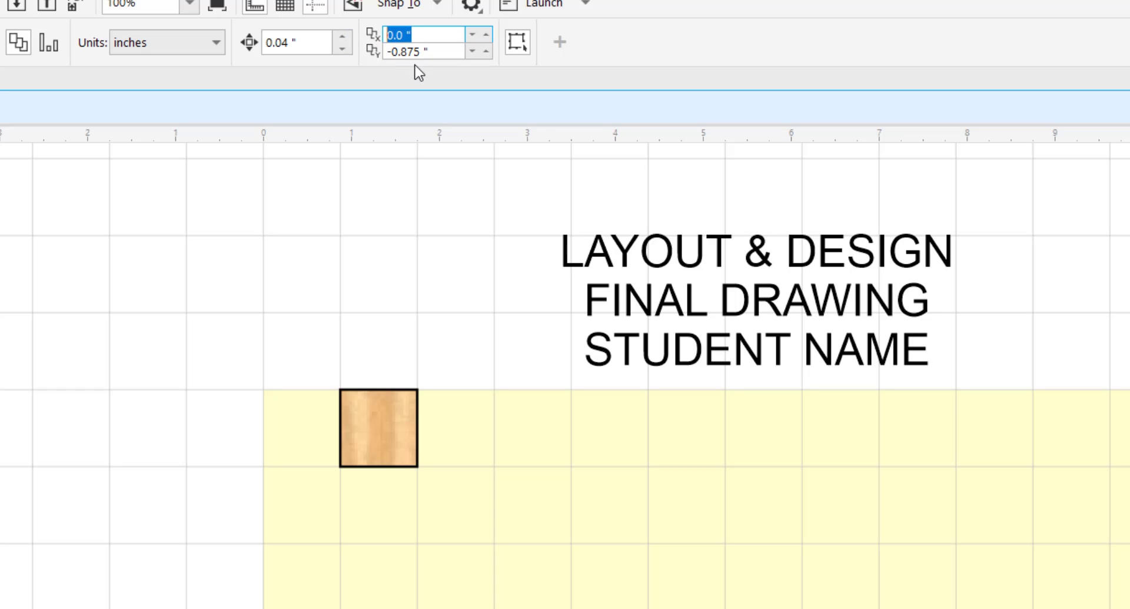
text(.876)
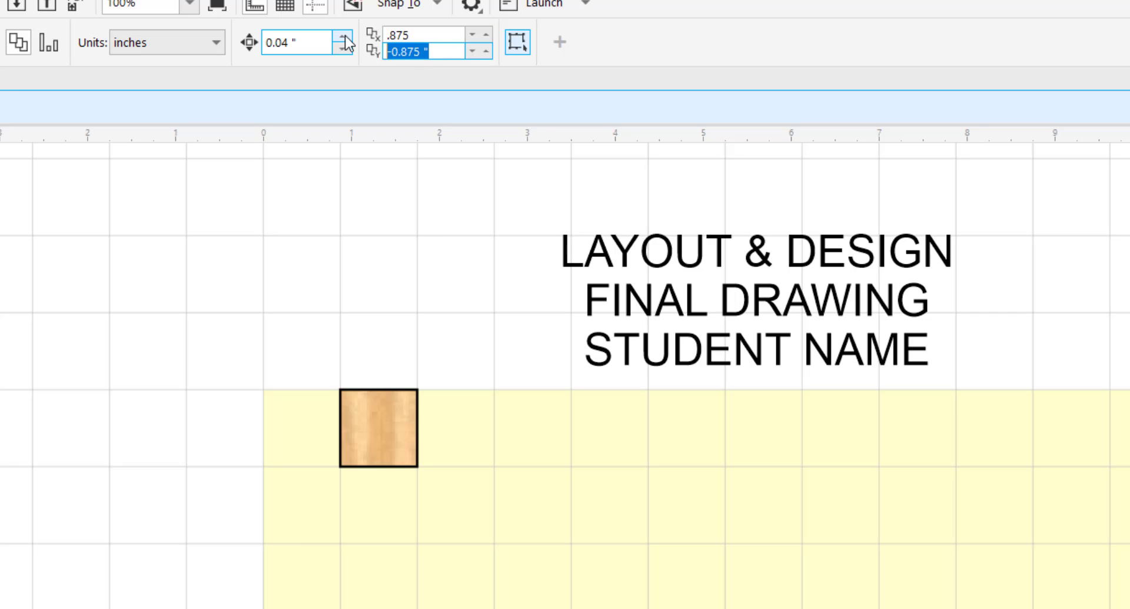
click(378, 429)
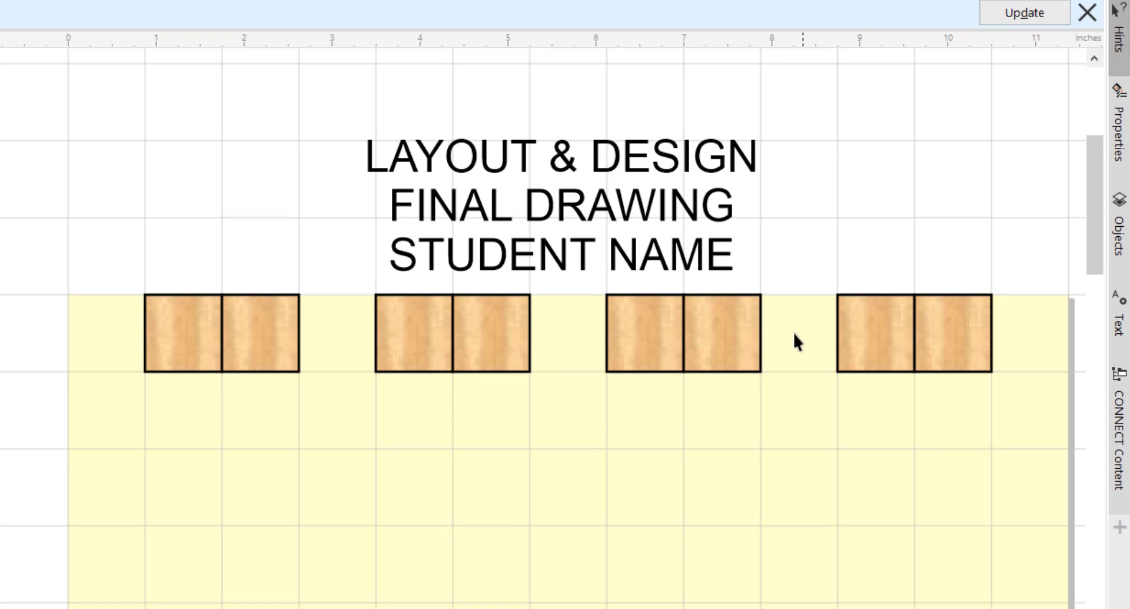
scroll(down, 3)
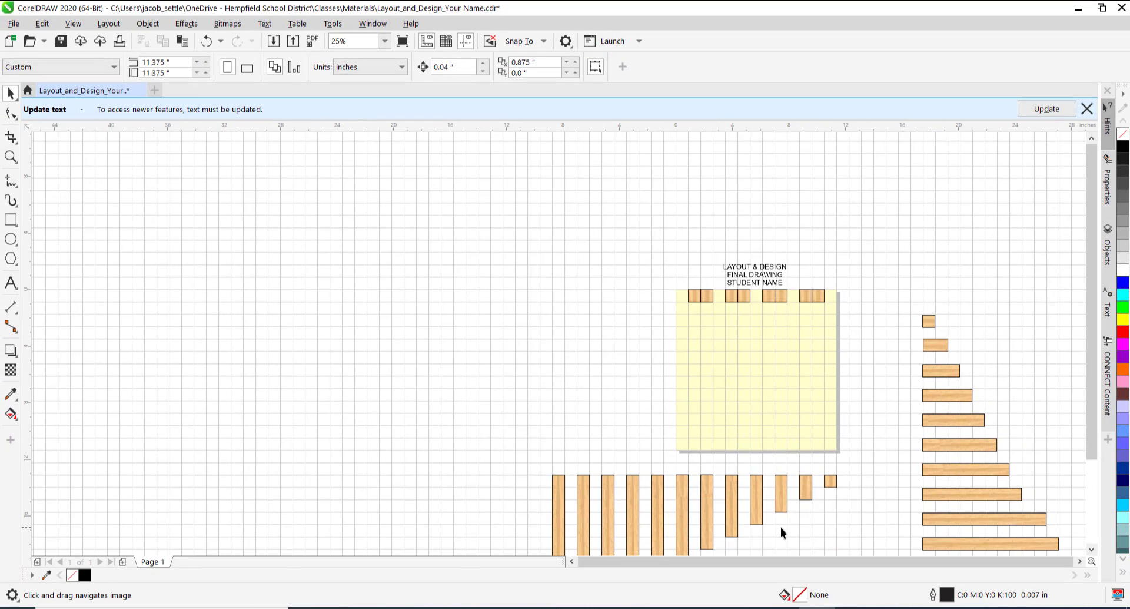
Step: Snap tall and 3.5-inch wood tiles into the top row gaps and corners
click(805, 486)
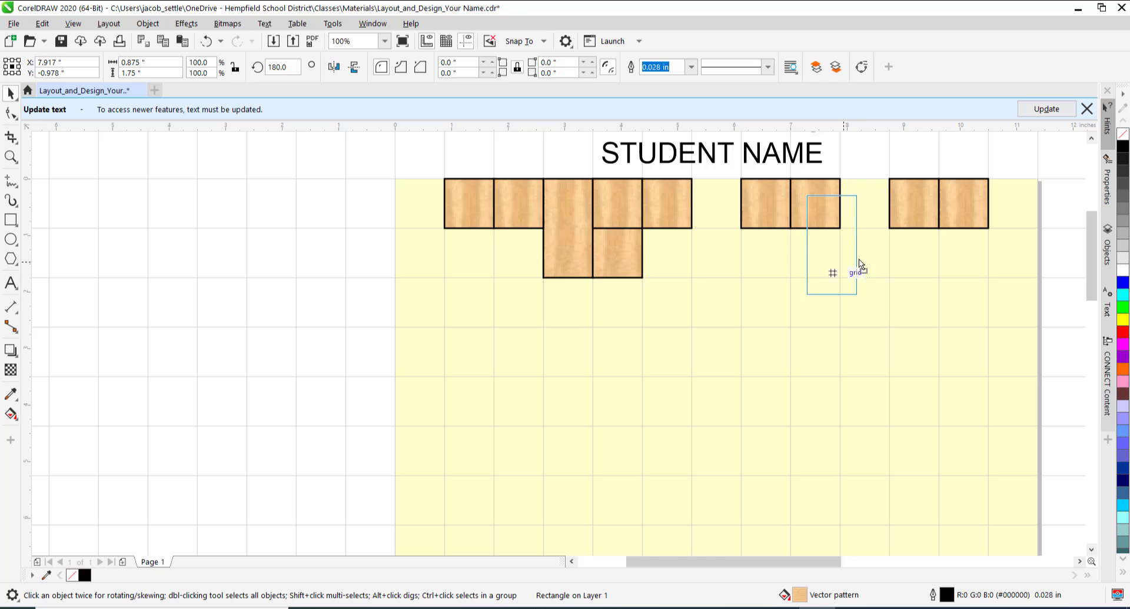
drag(833, 238, 864, 227)
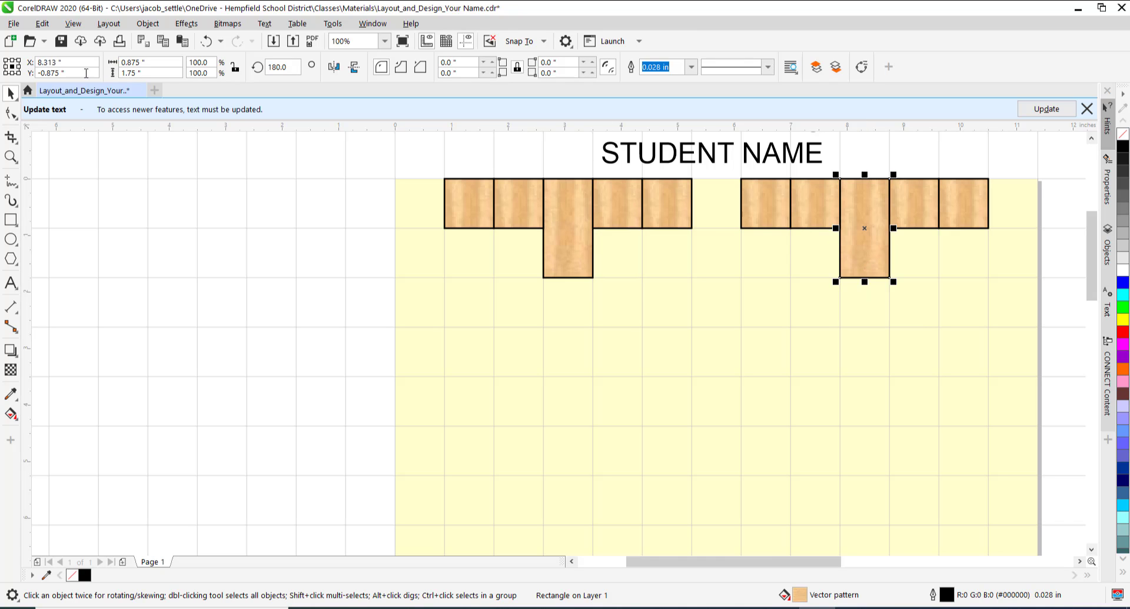
click(375, 253)
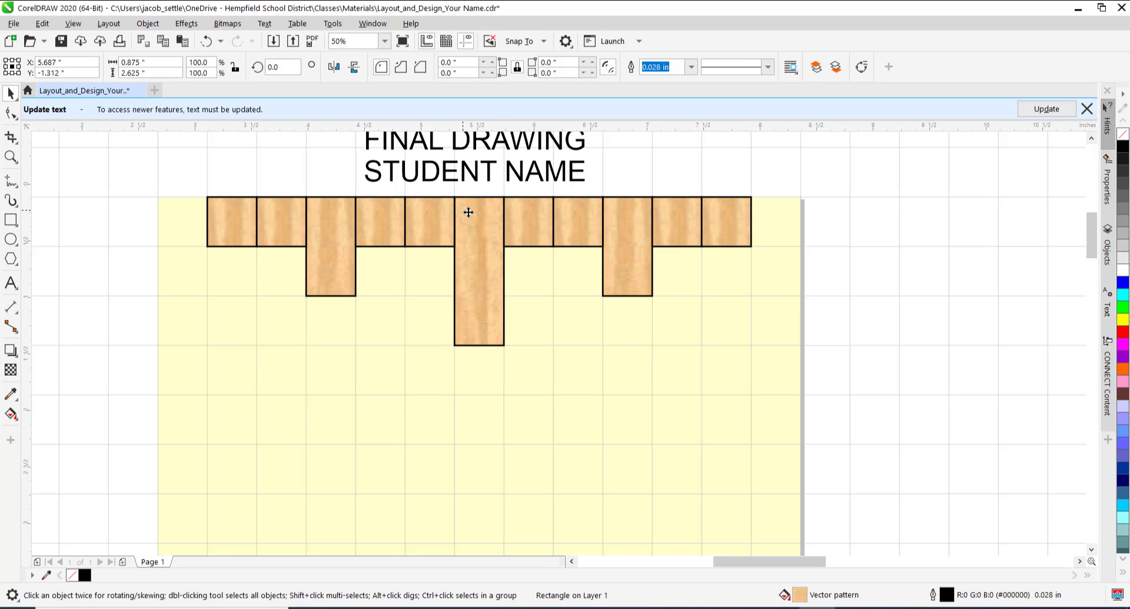
scroll(down, 3)
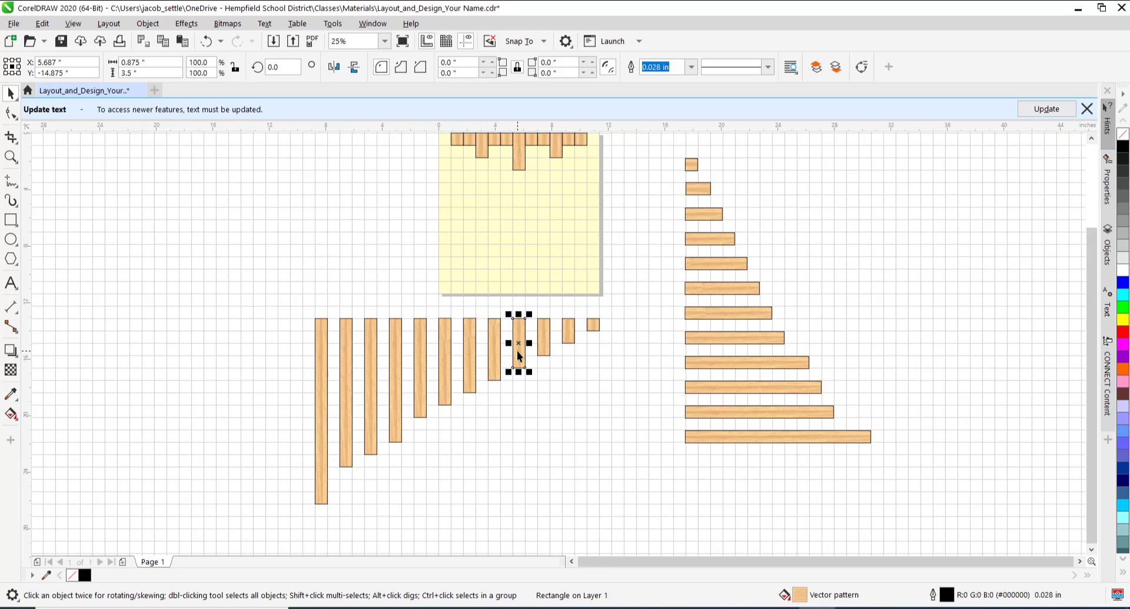
click(550, 396)
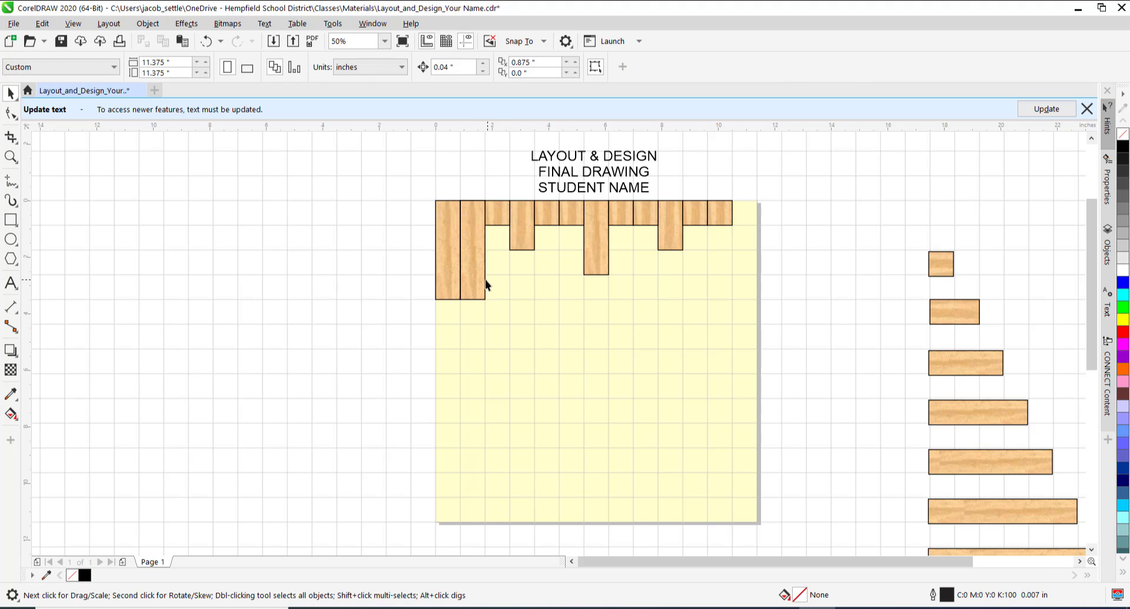
click(742, 249)
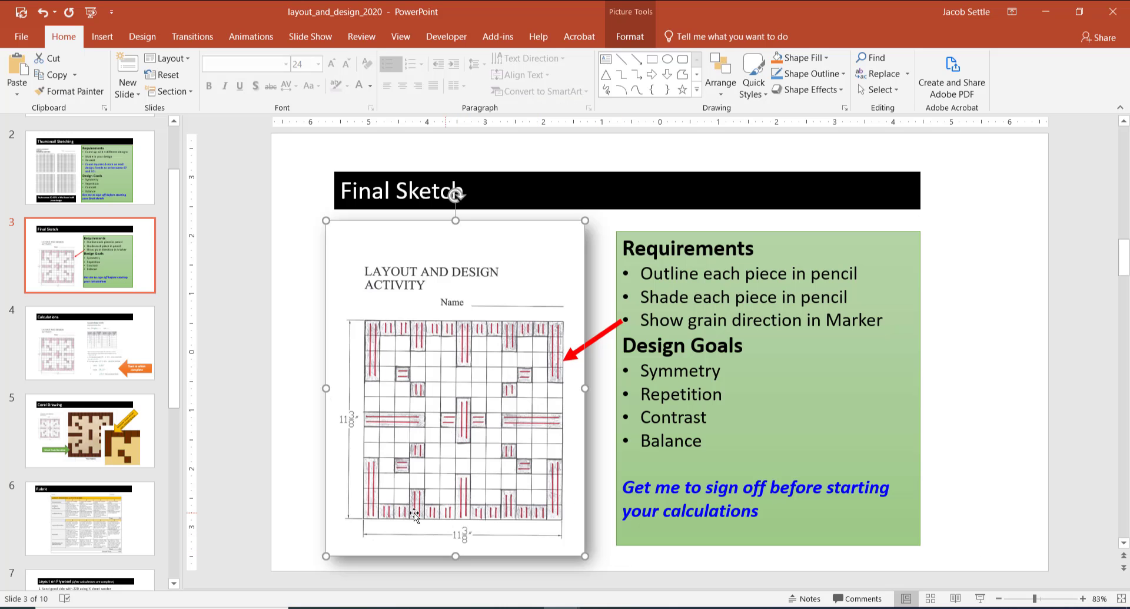
mouse_move(530, 518)
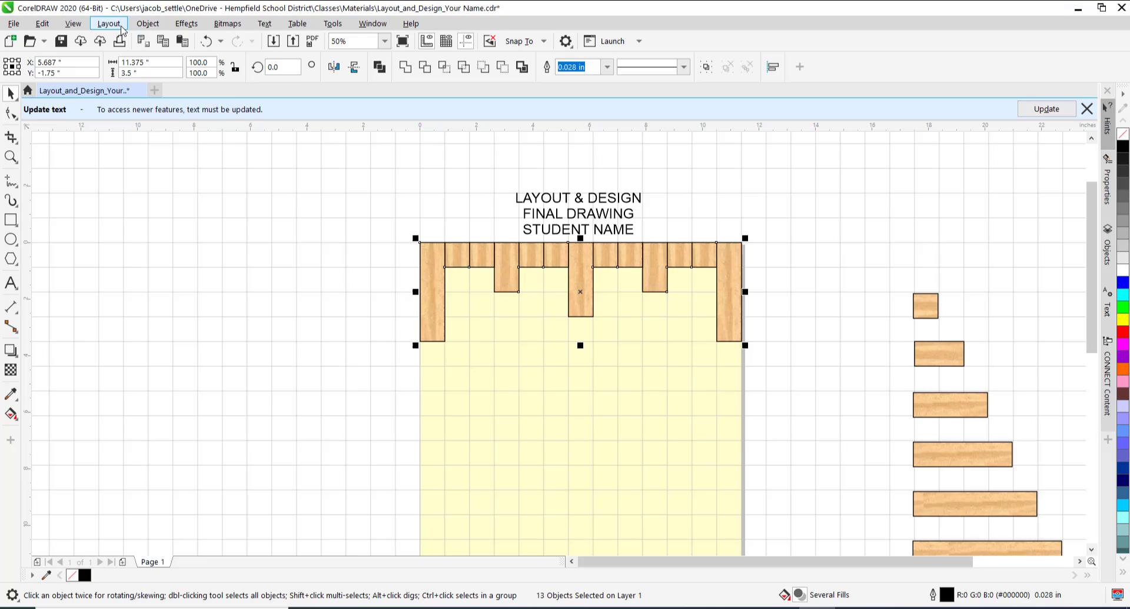
Step: Group the top border tiles and place a mirrored copy along the bottom edge
click(148, 23)
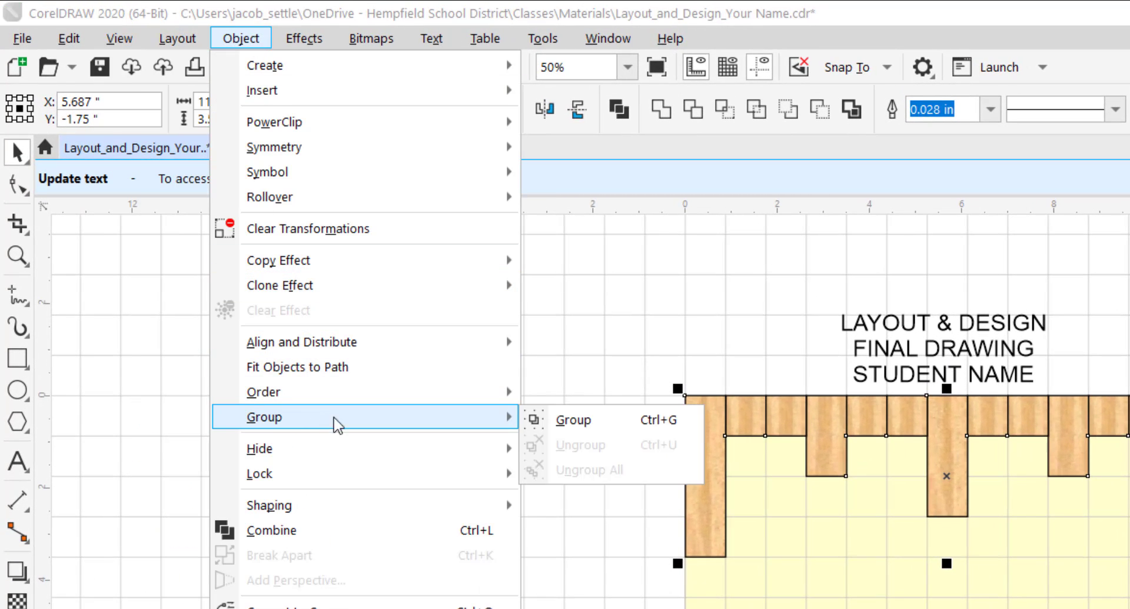
click(571, 420)
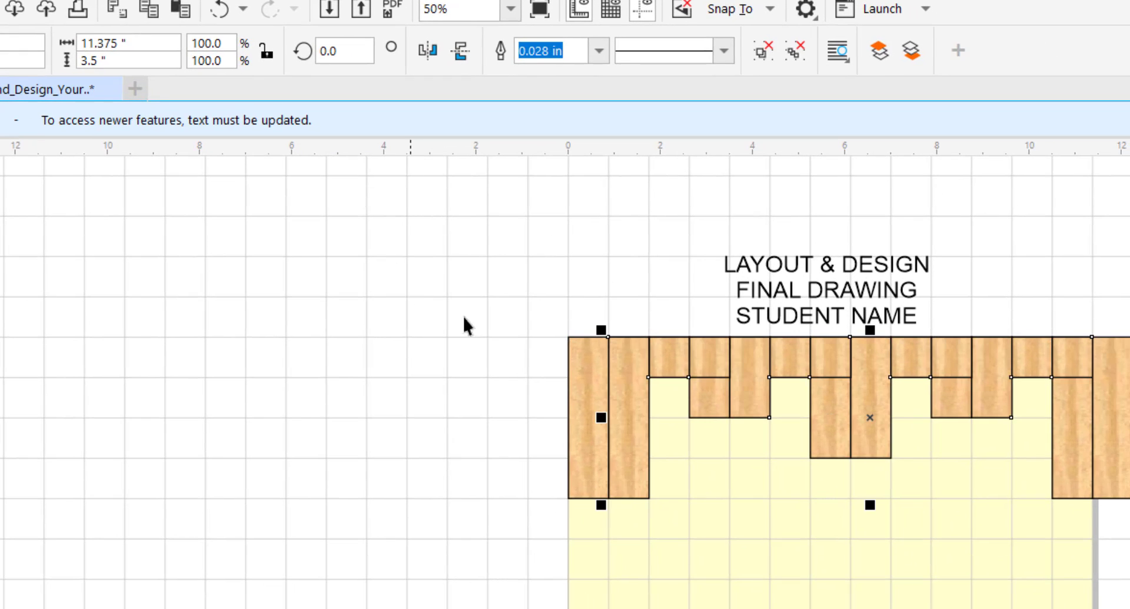
click(99, 311)
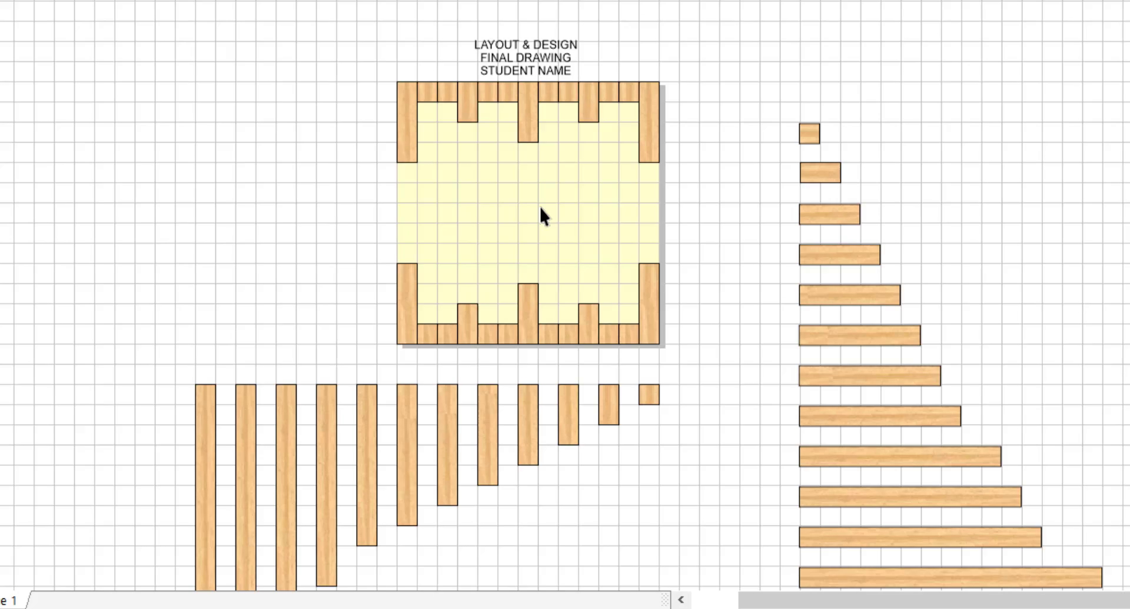
Step: Drag a tall wood tile from the stock to the page centre, snapped to the grid
scroll(up, 3)
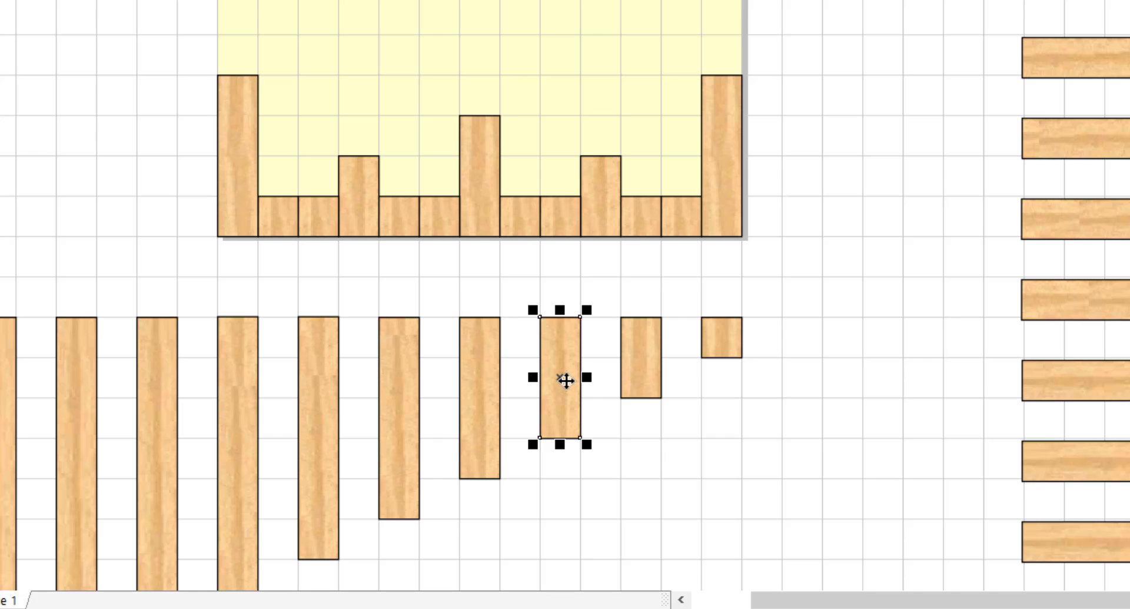
drag(561, 379, 595, 415)
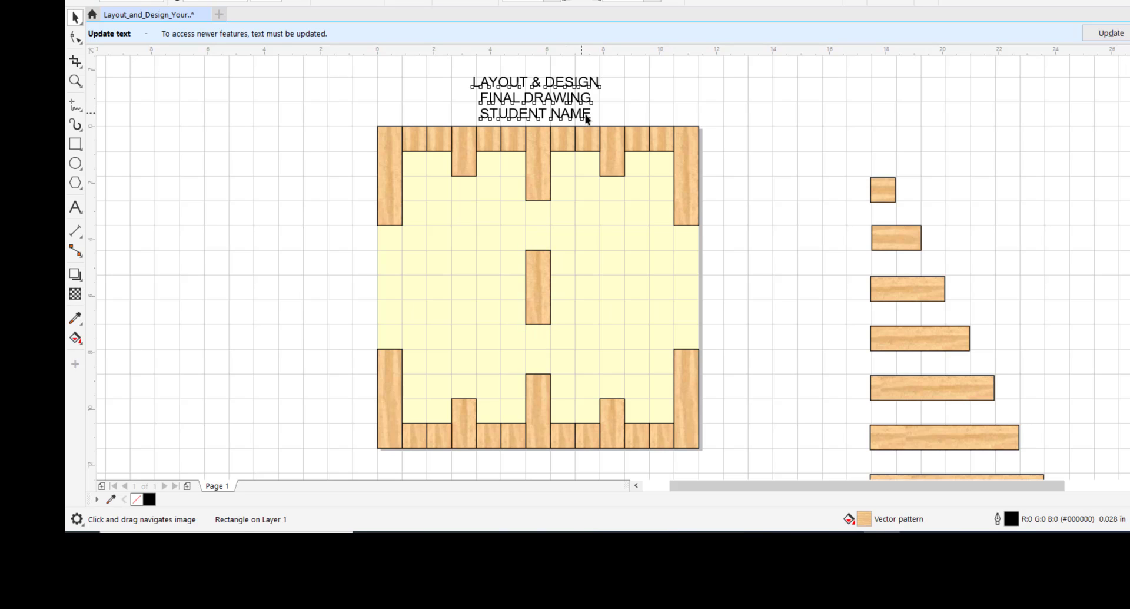
Step: Select the title text block and switch to the Text tool
click(532, 98)
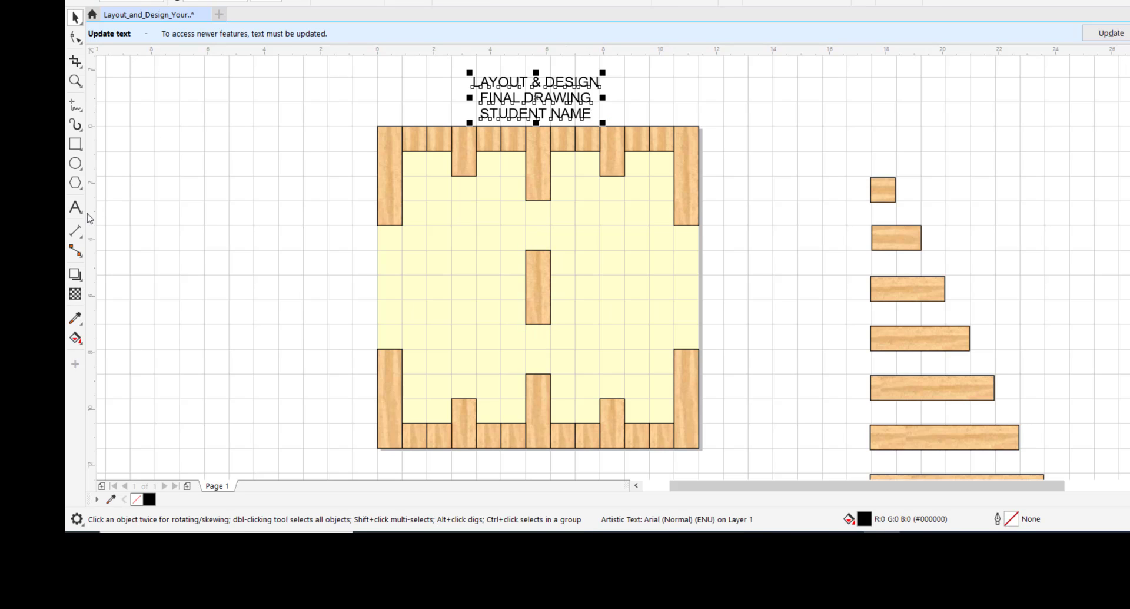
click(74, 208)
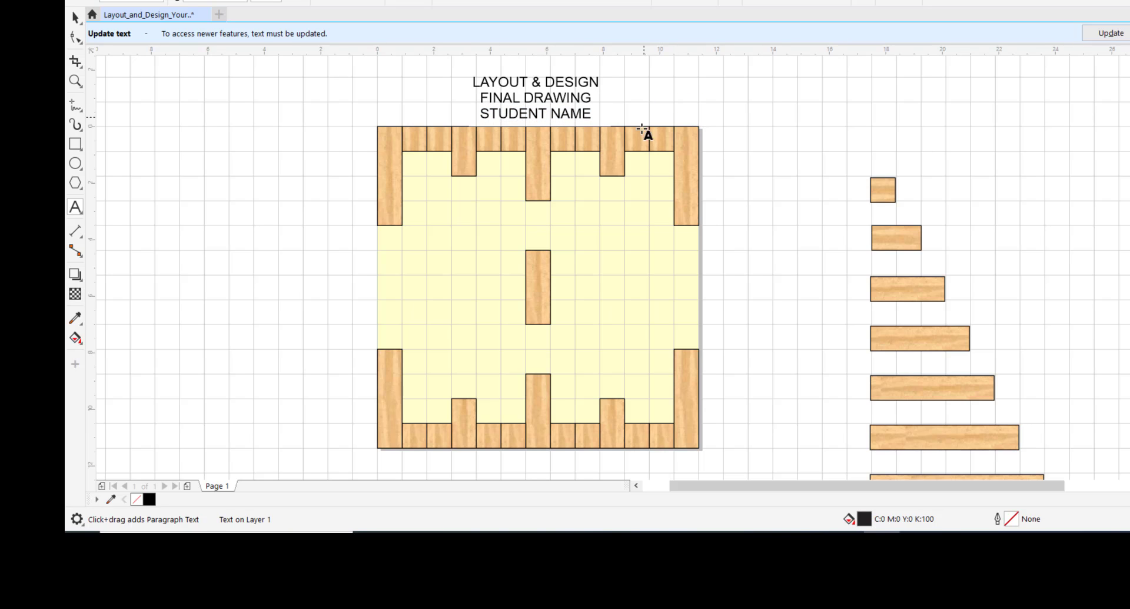
mouse_move(559, 277)
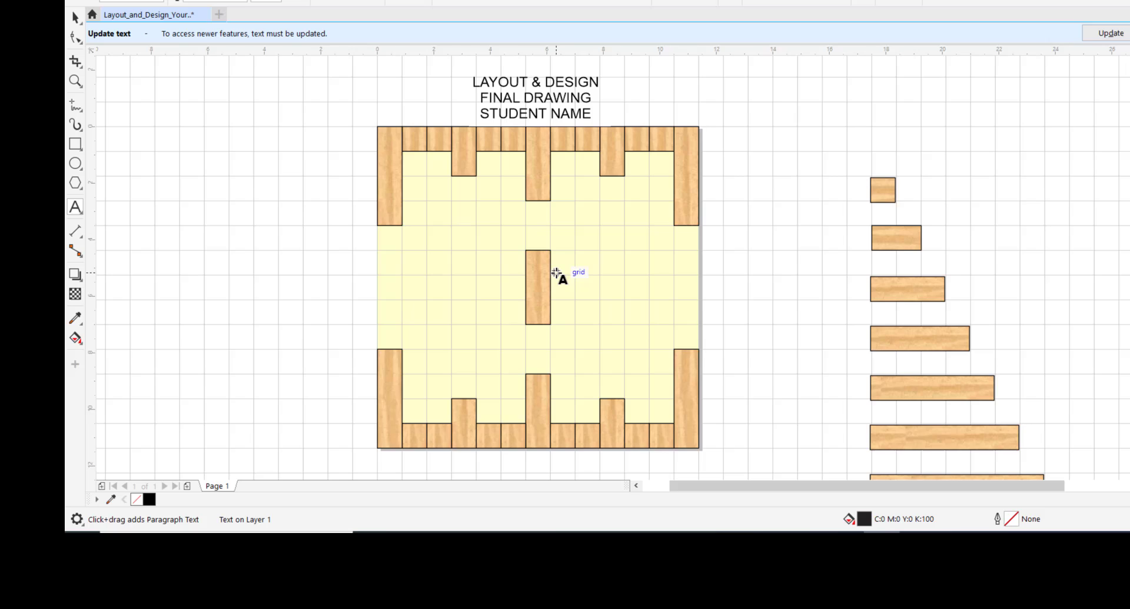